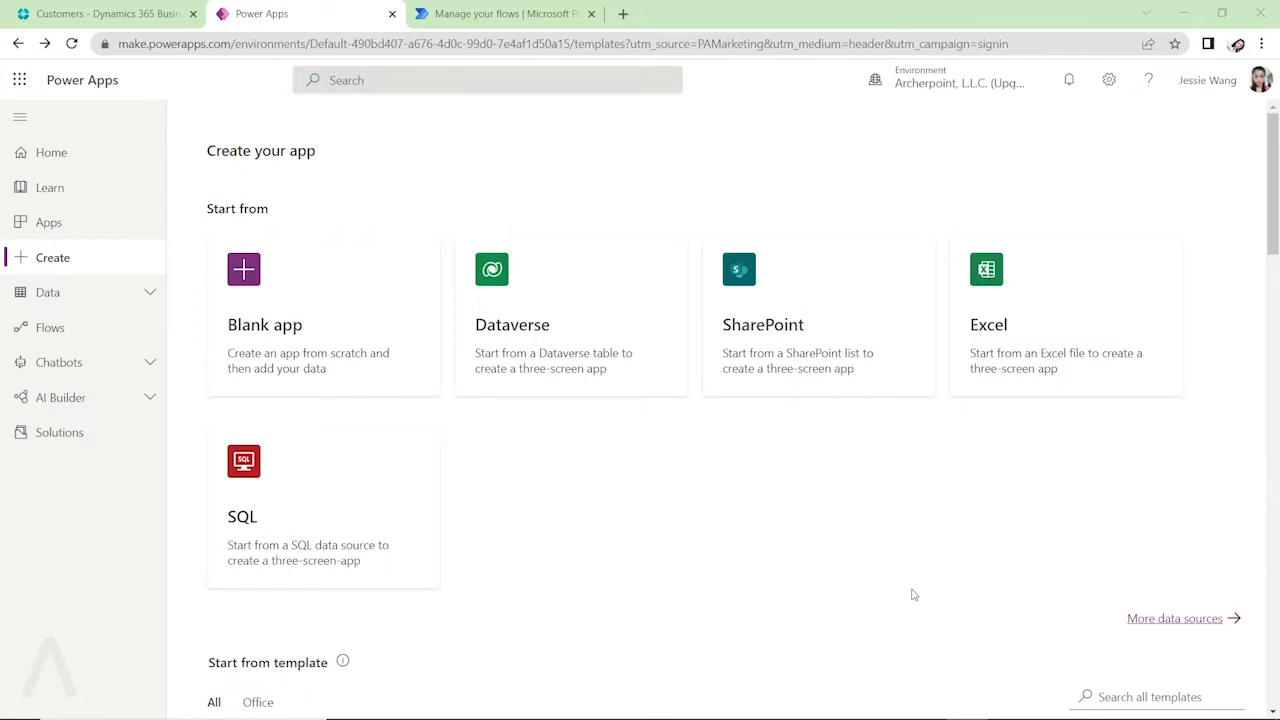
{"action": "mouse_move", "coordinate": [793, 554]}
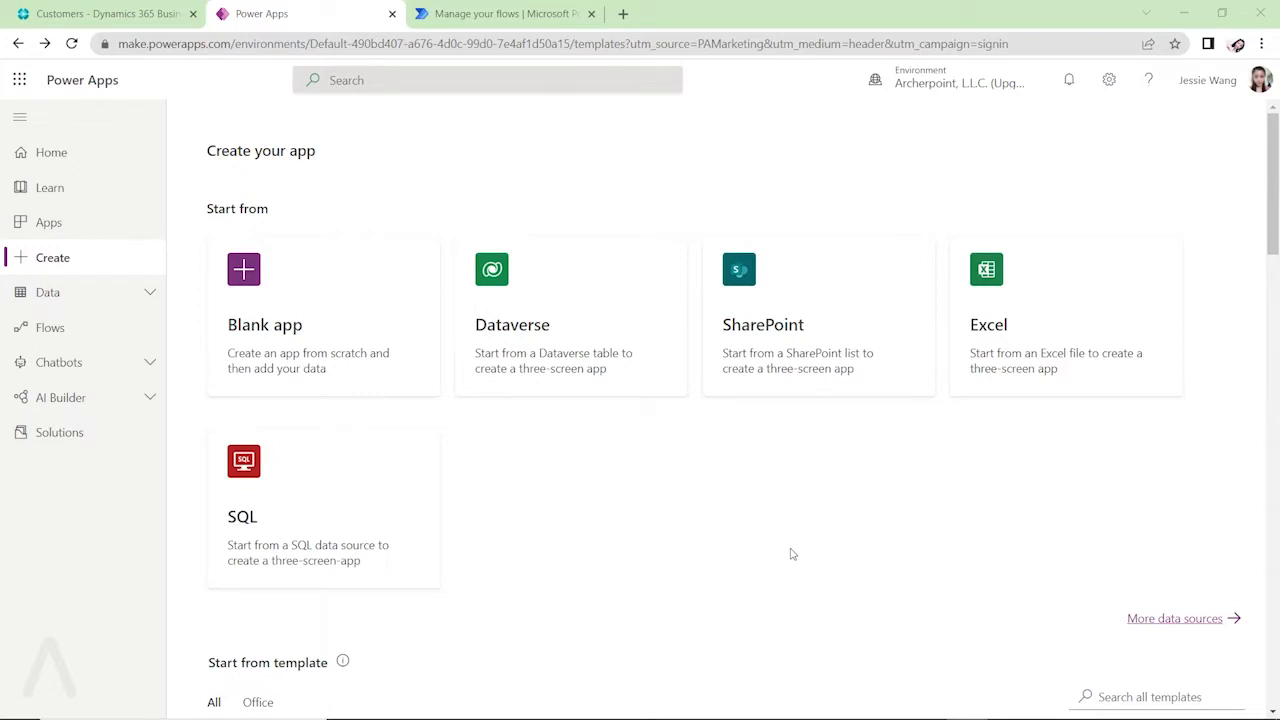
{"action": "mouse_move", "coordinate": [752, 533]}
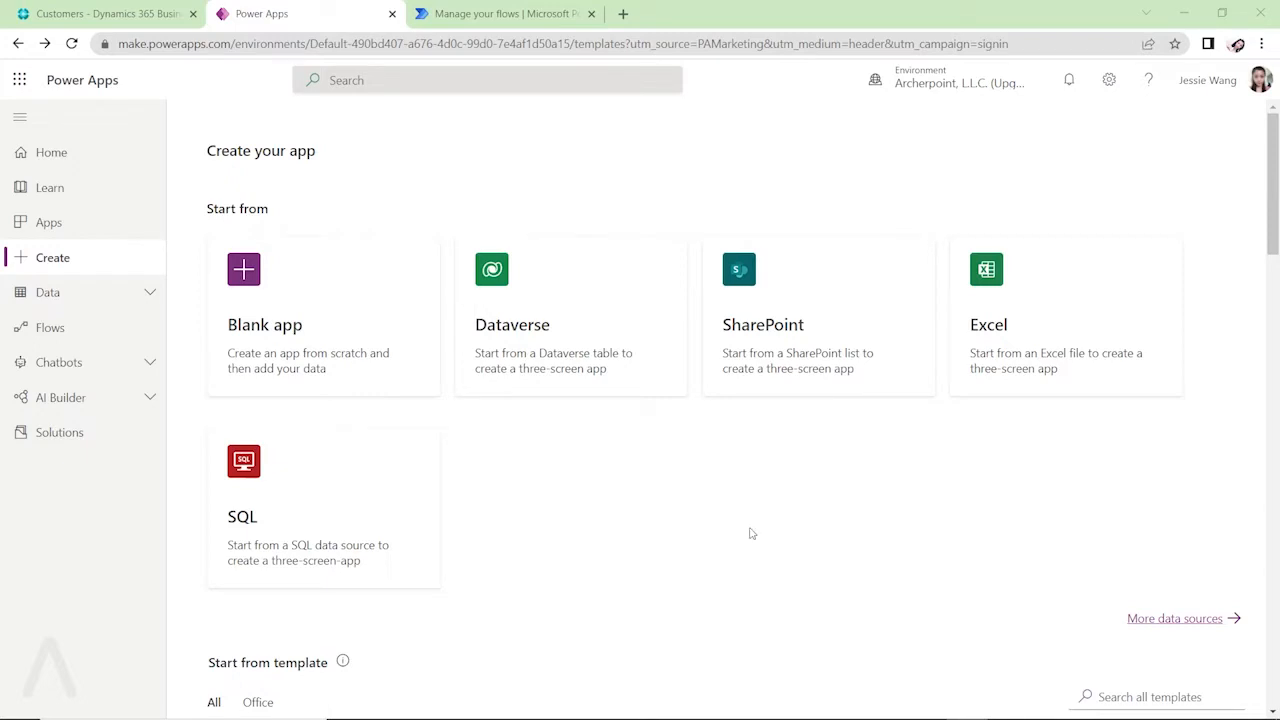
{"action": "mouse_move", "coordinate": [563, 552]}
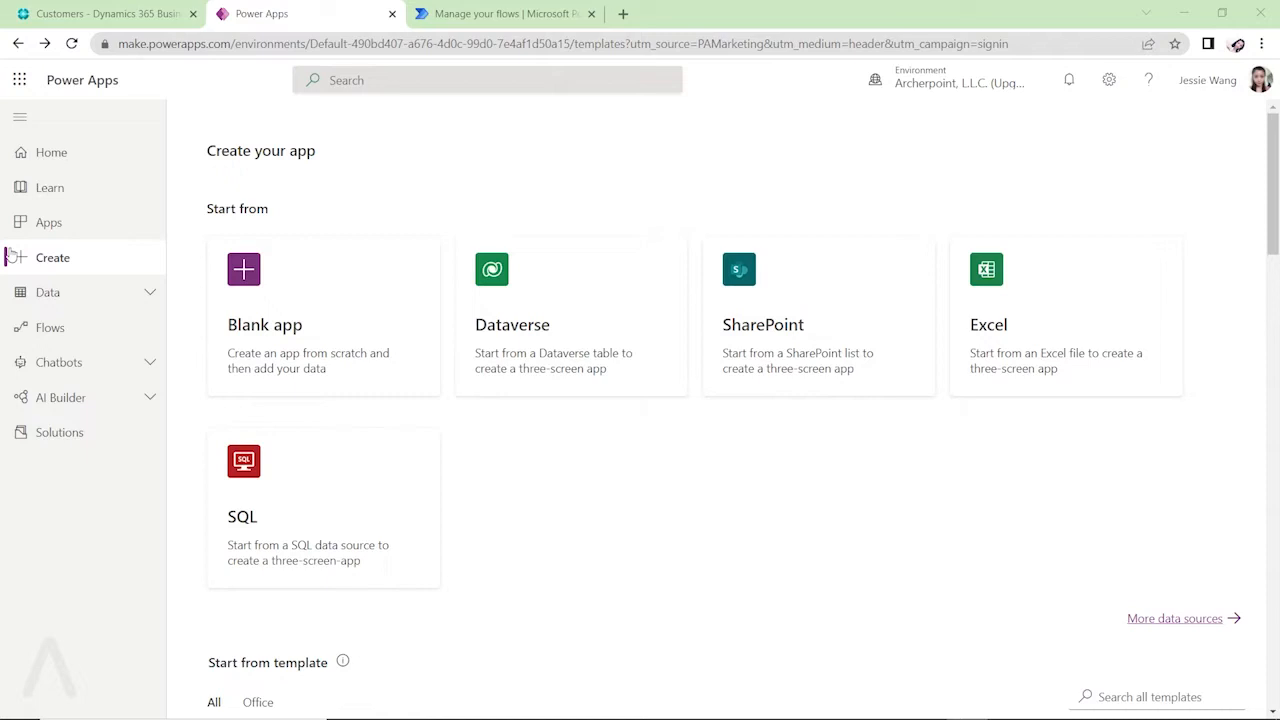
{"action": "mouse_move", "coordinate": [53, 257]}
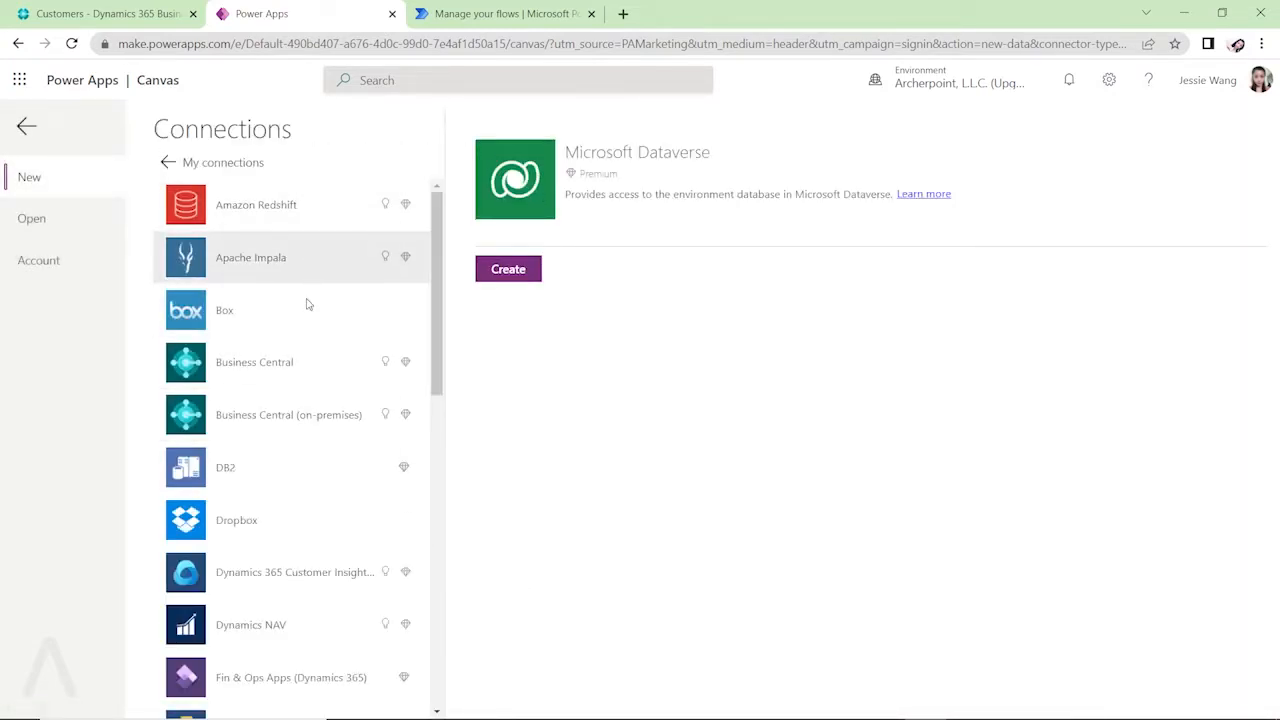
{"action": "mouse_move", "coordinate": [320, 310]}
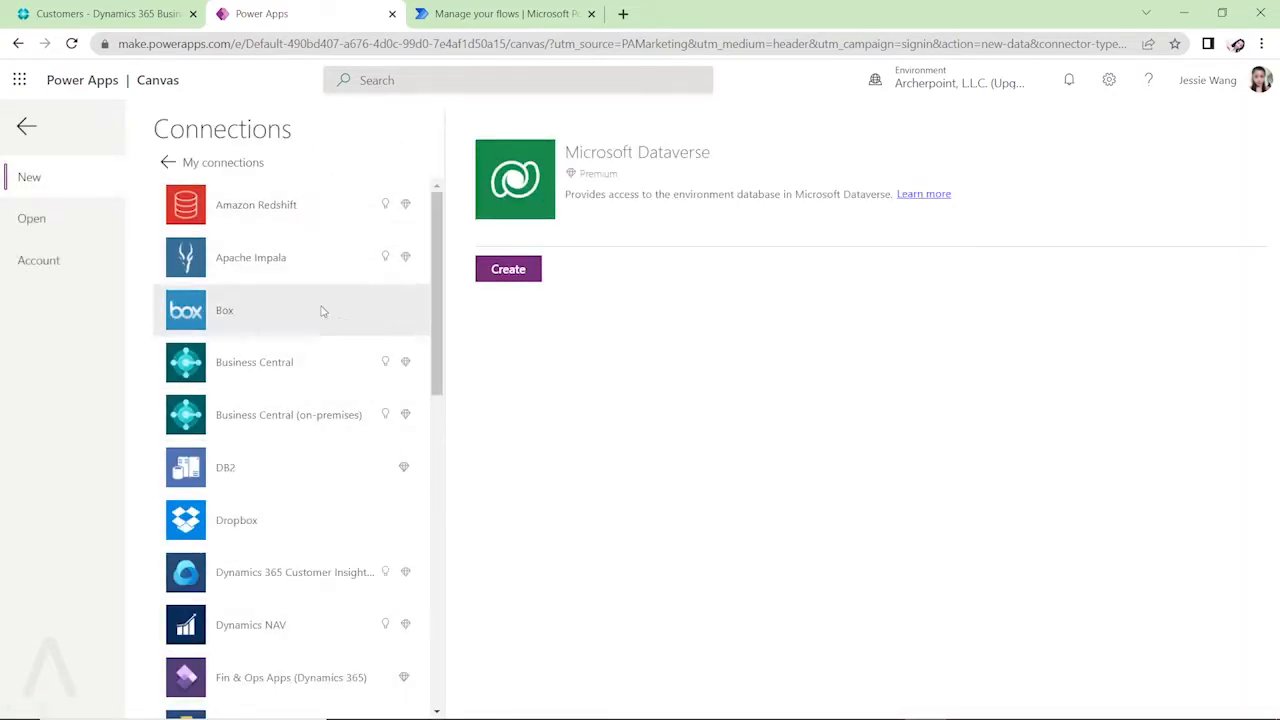
Pick the Business Central connector and create its connection
{"action": "left_click", "coordinate": [254, 362]}
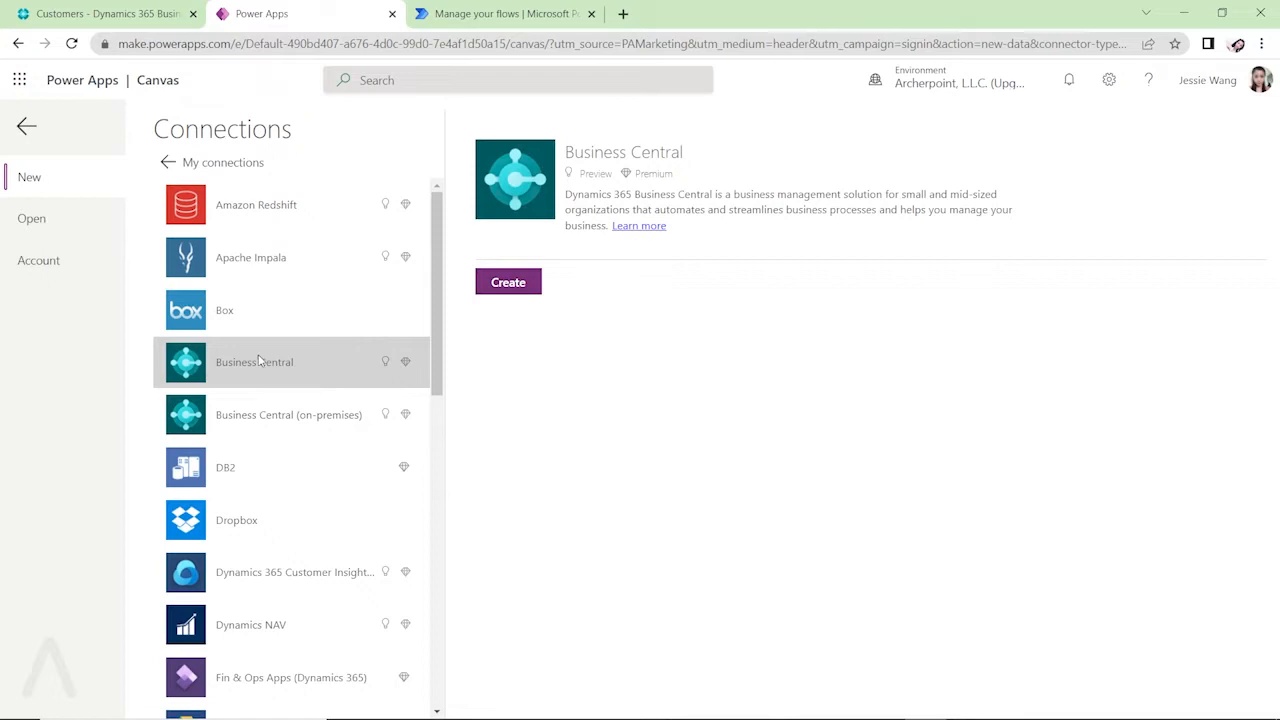
{"action": "mouse_move", "coordinate": [248, 379]}
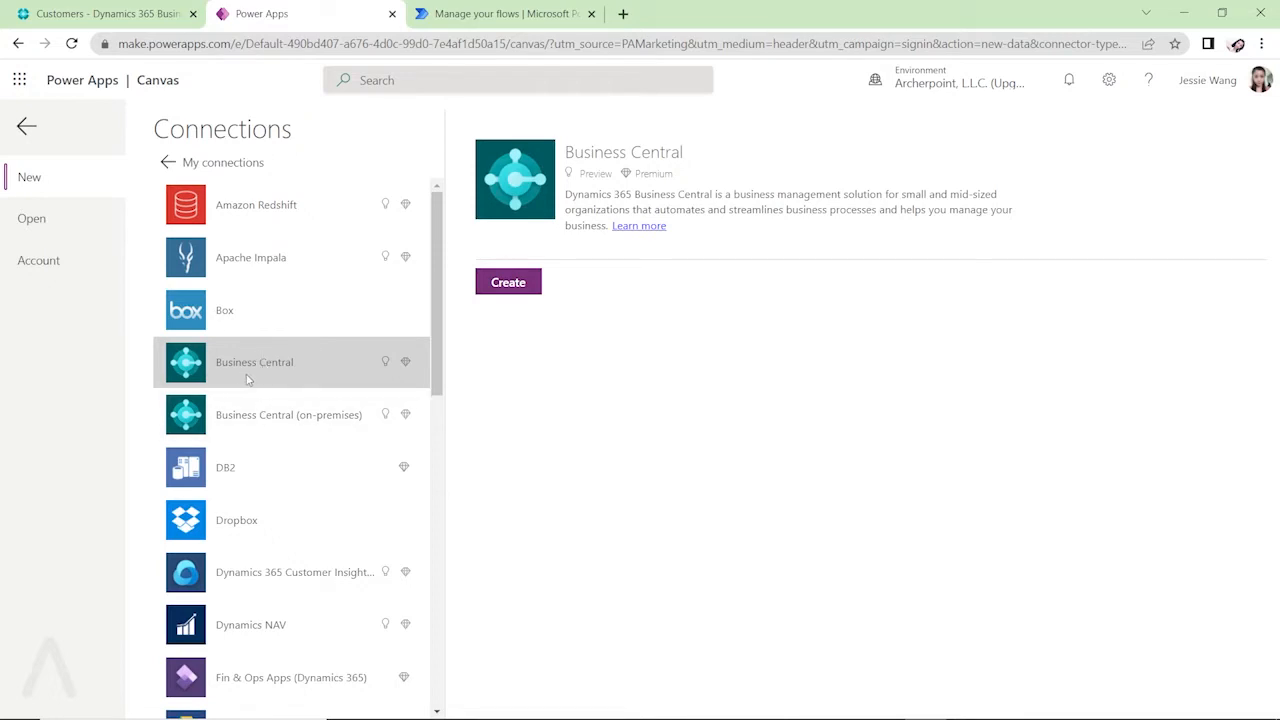
{"action": "mouse_move", "coordinate": [290, 414]}
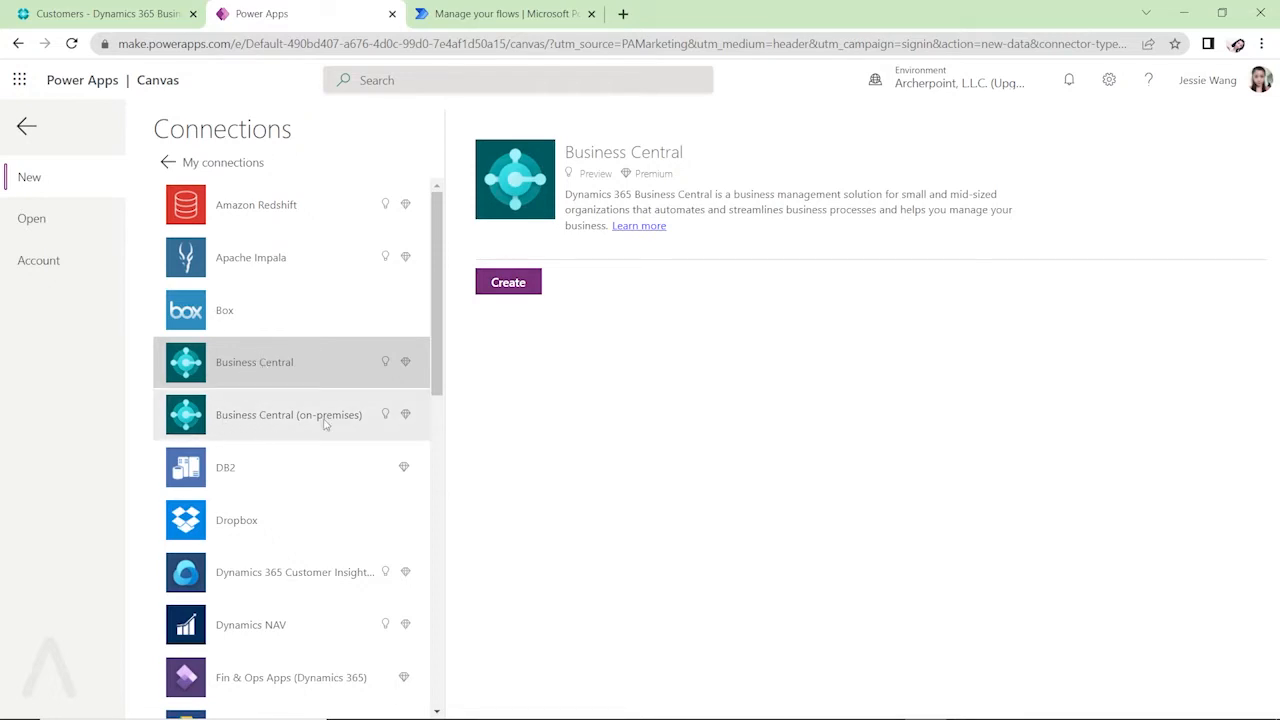
{"action": "mouse_move", "coordinate": [230, 368]}
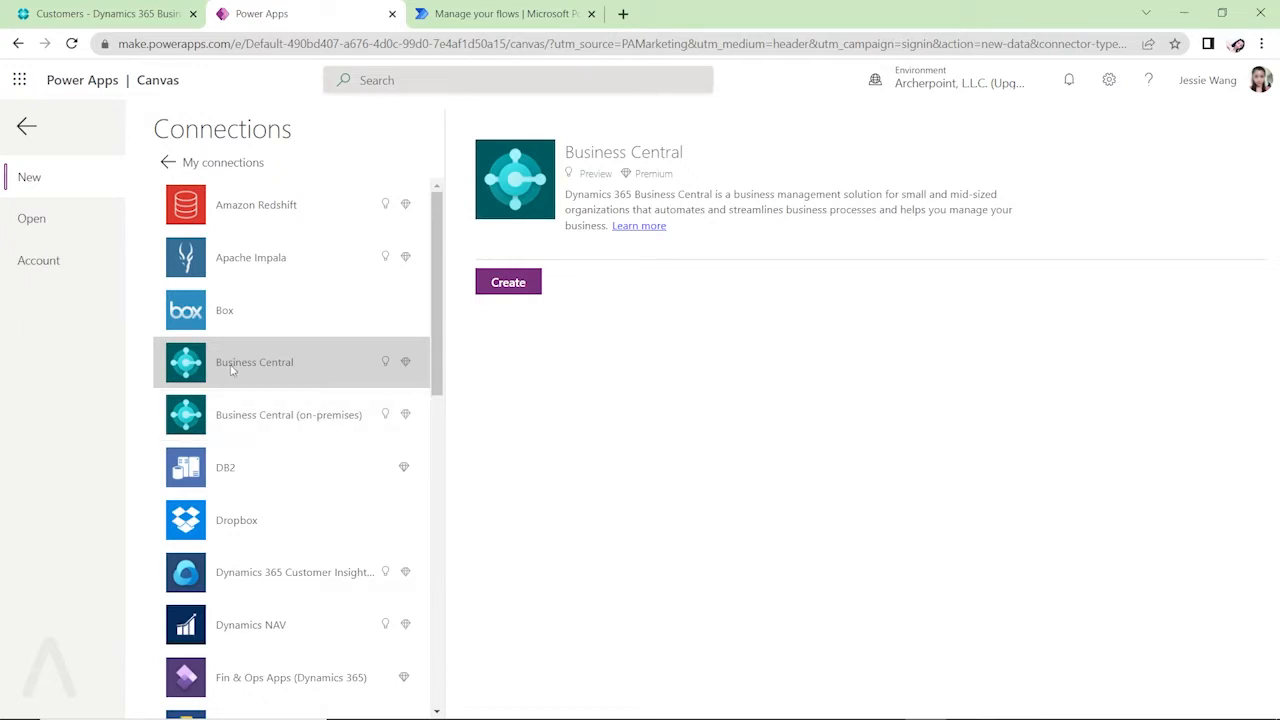
{"action": "mouse_move", "coordinate": [254, 362]}
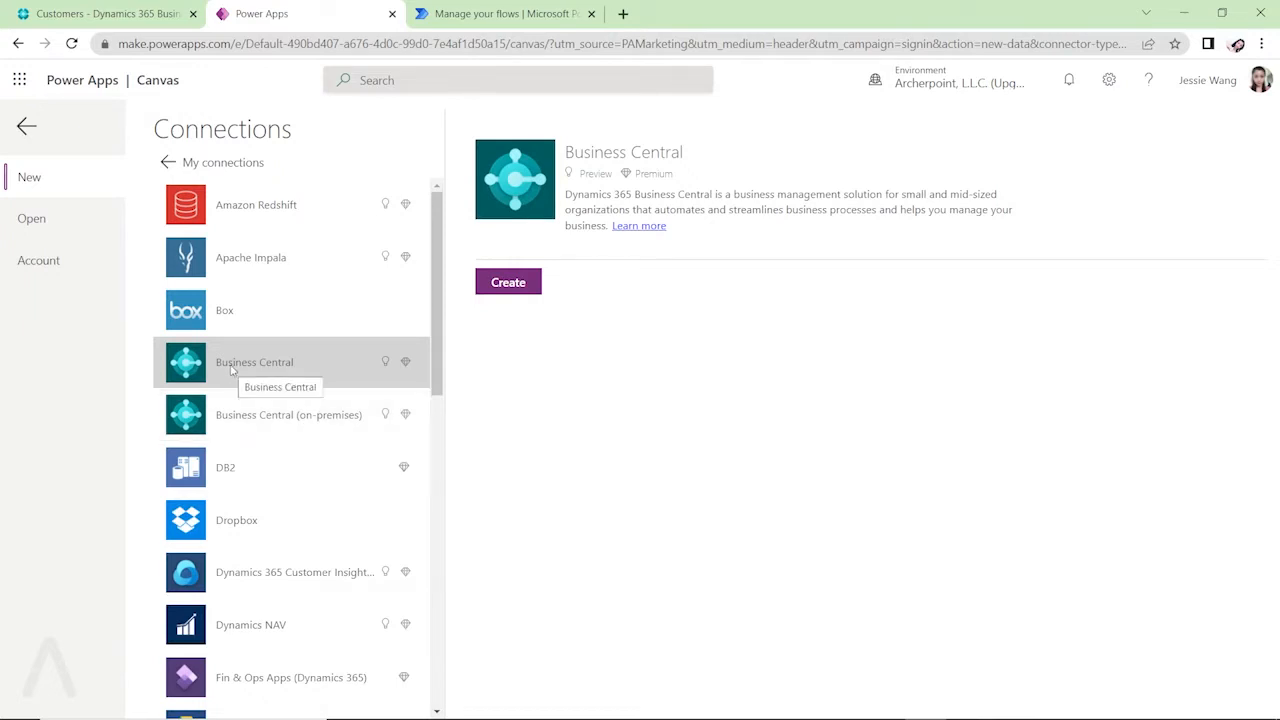
{"action": "mouse_move", "coordinate": [678, 401]}
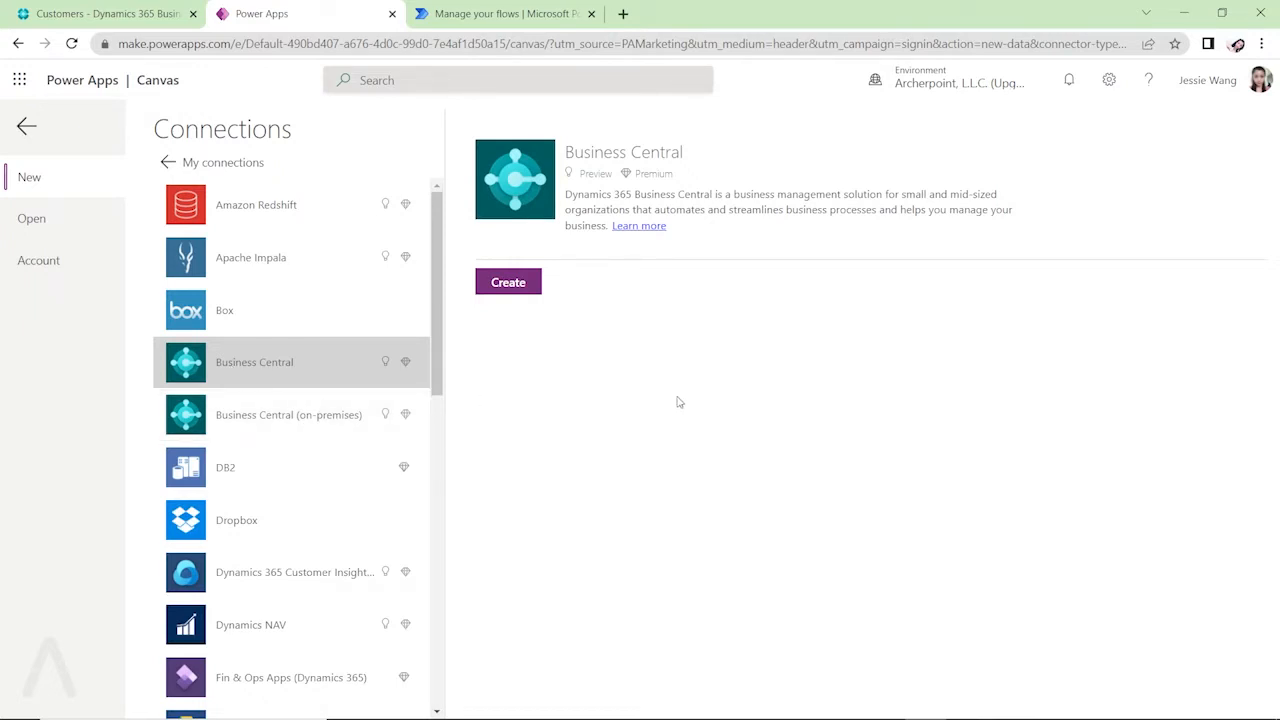
{"action": "left_click", "coordinate": [507, 281]}
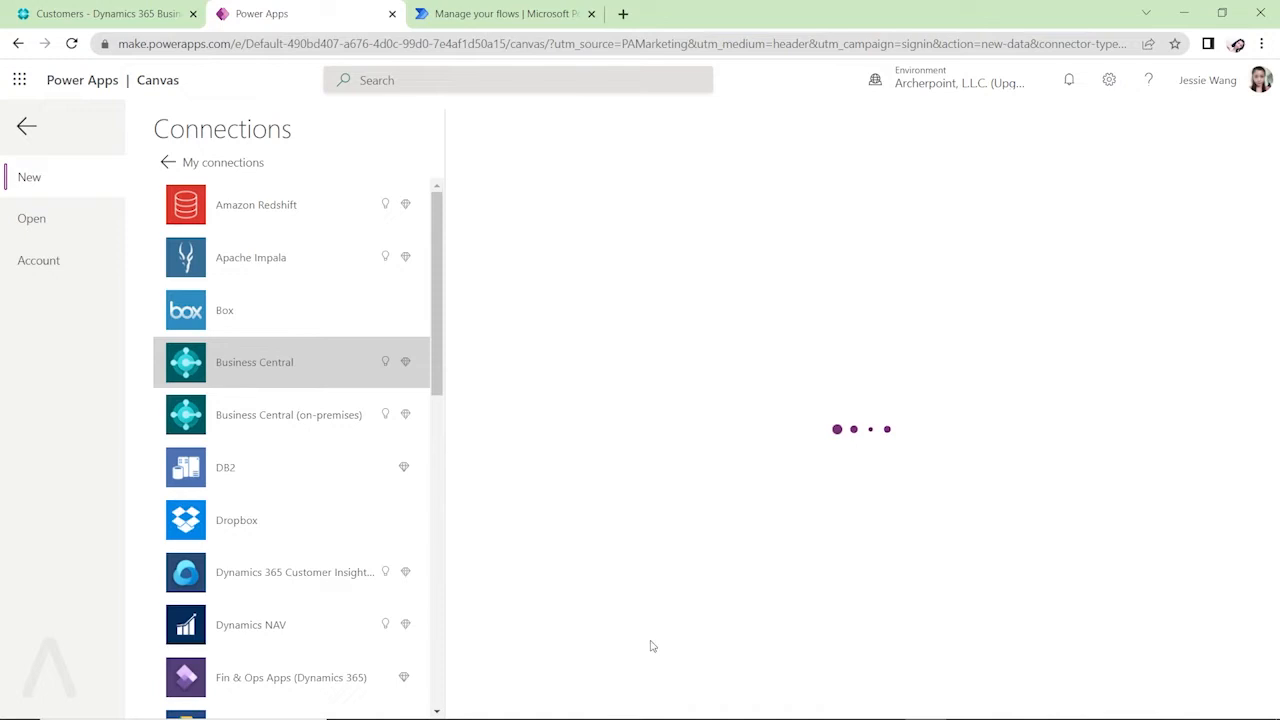
{"action": "mouse_move", "coordinate": [761, 352]}
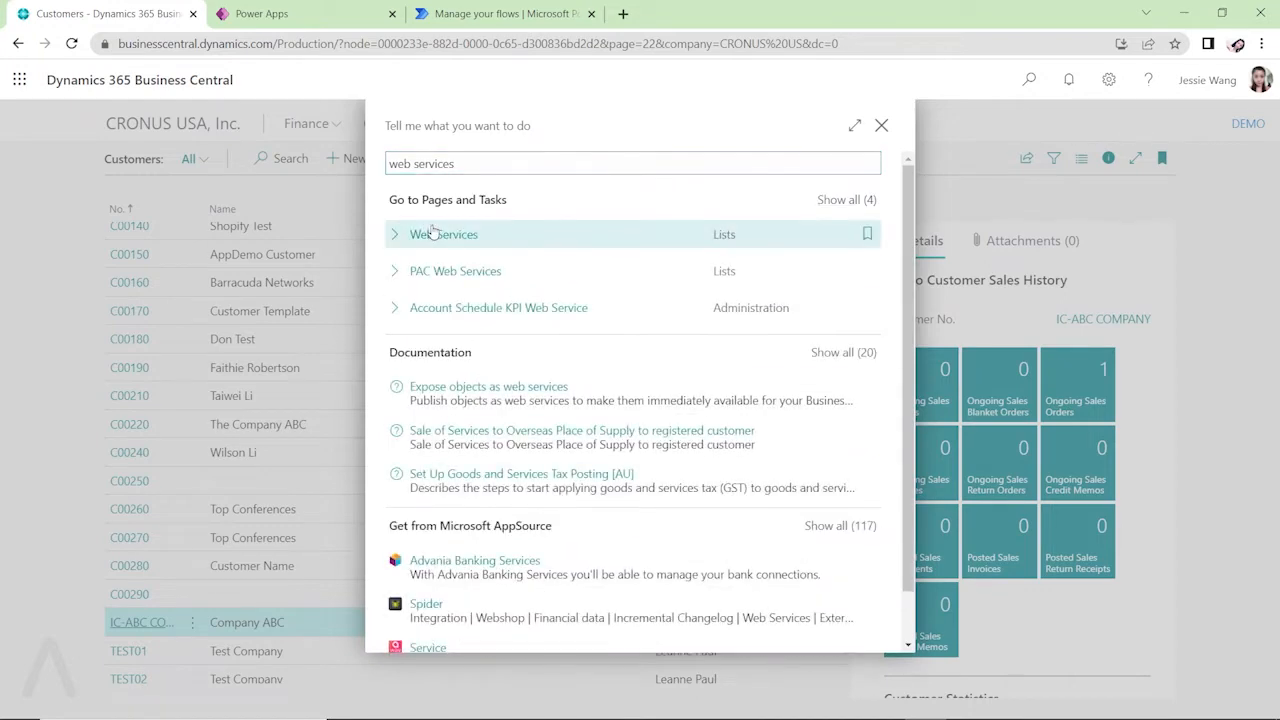
Open the Business Central Web Services page and filter it by 'customer'
{"action": "left_click", "coordinate": [444, 234]}
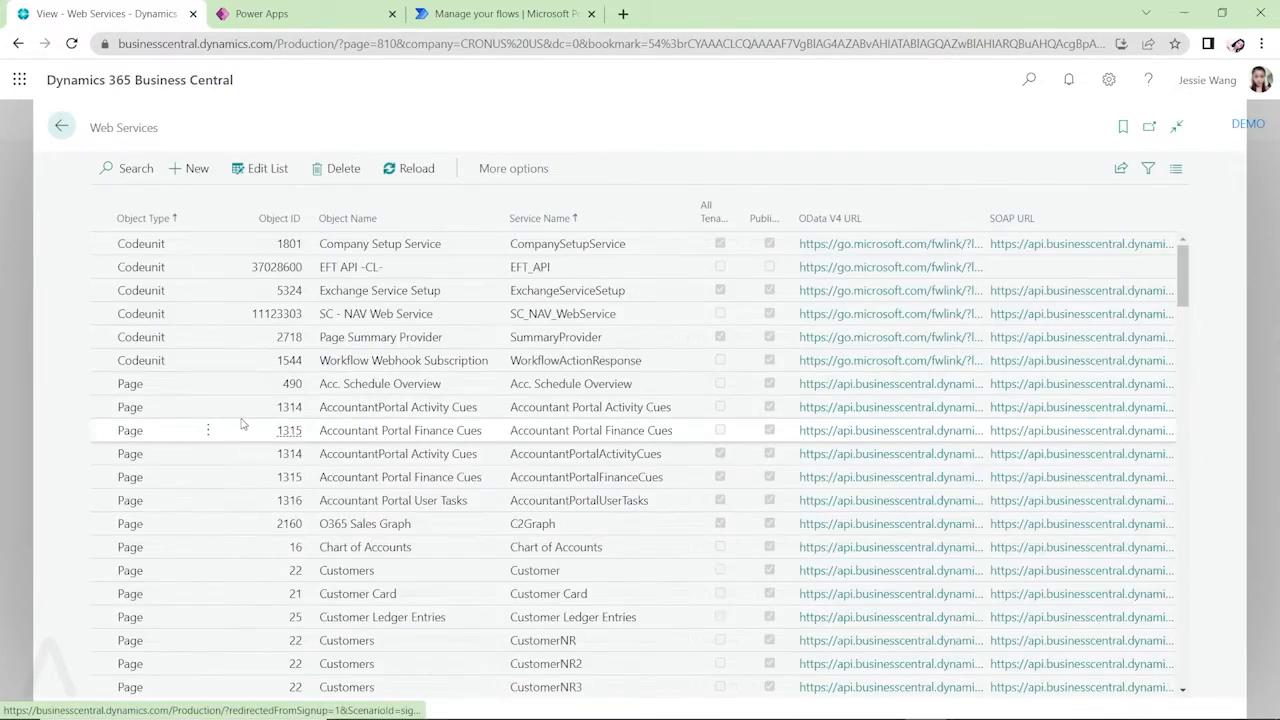
{"action": "scroll", "scroll_direction": "down", "scroll_amount": 3}
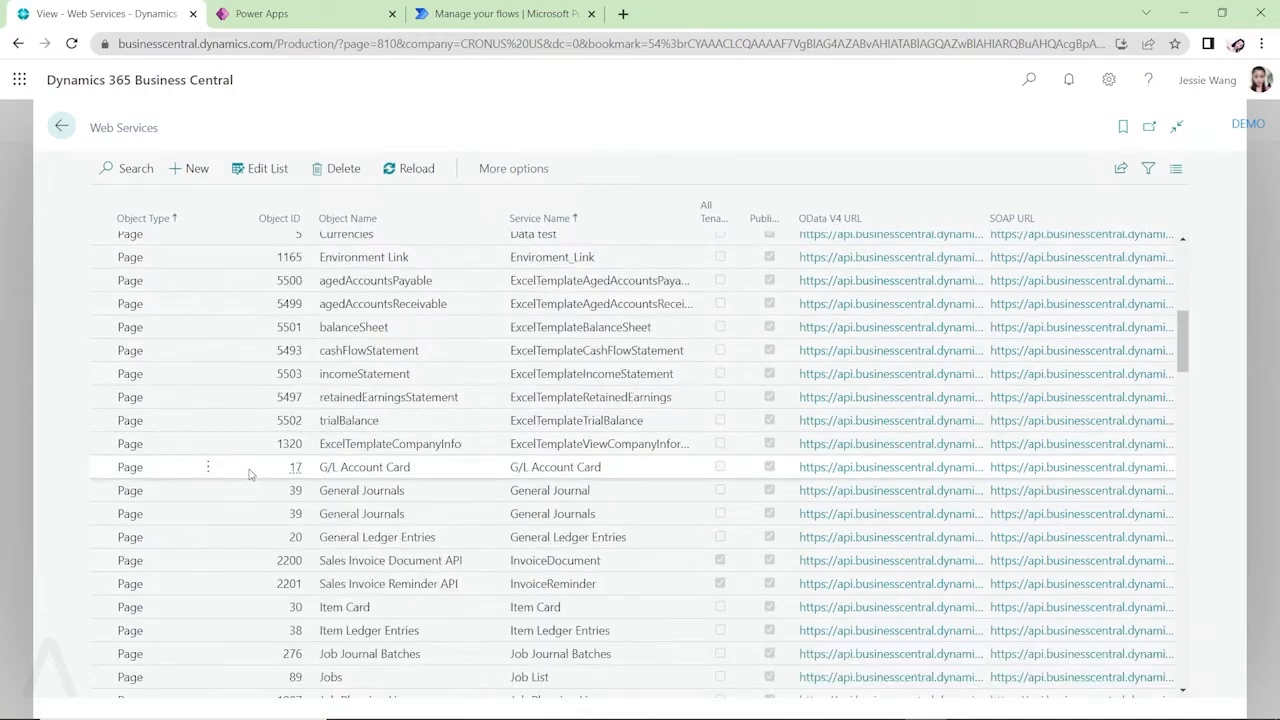
{"action": "scroll", "scroll_direction": "down", "scroll_amount": 3}
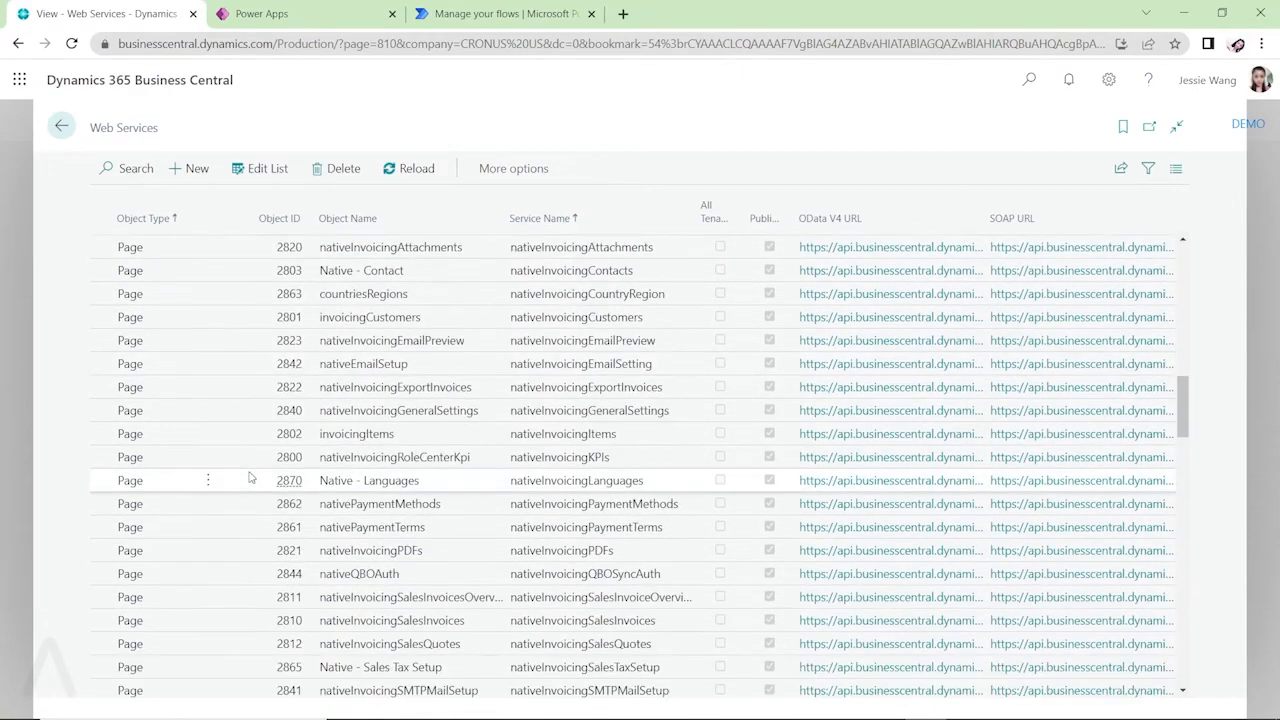
{"action": "scroll", "scroll_direction": "down", "scroll_amount": 3}
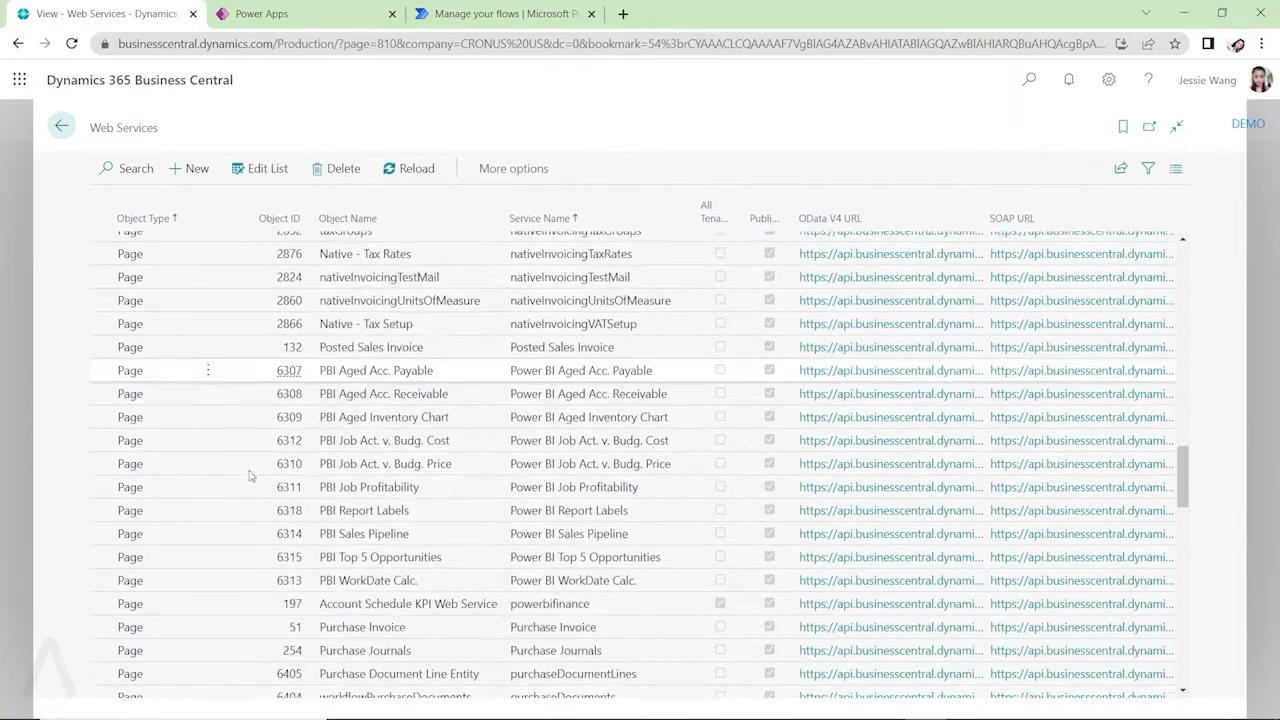
{"action": "scroll", "scroll_direction": "up", "scroll_amount": 3}
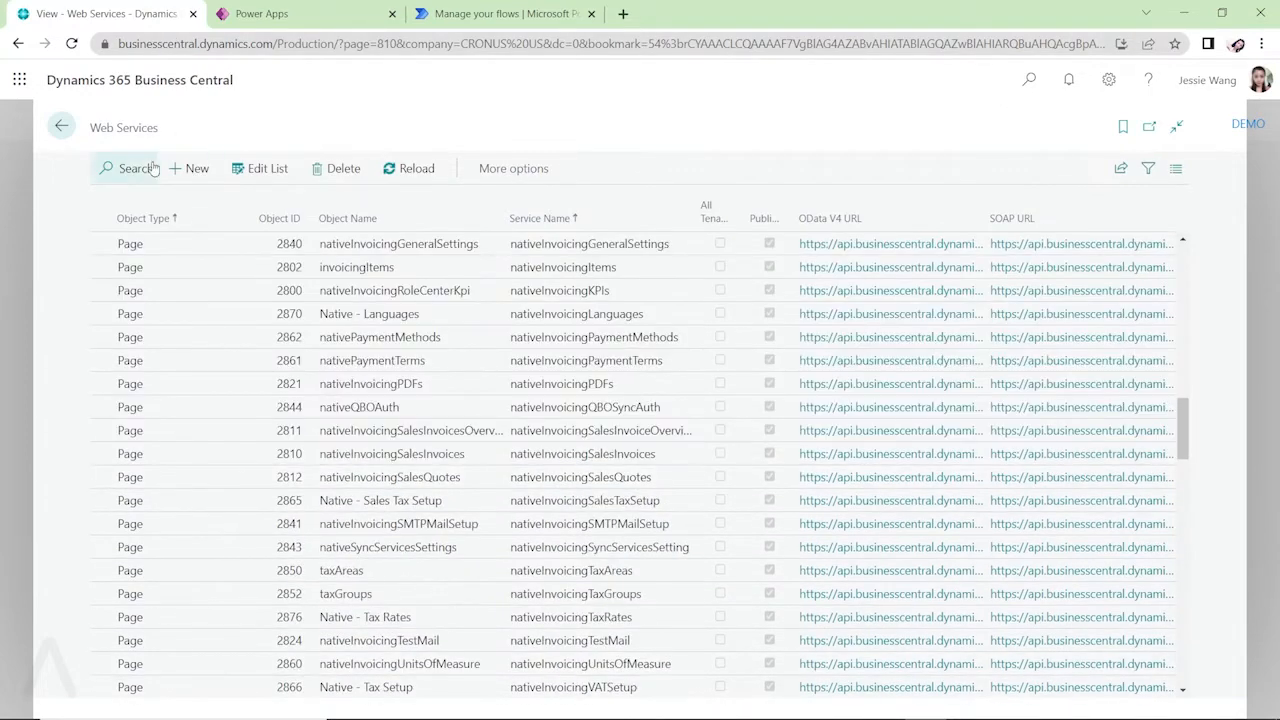
{"action": "type", "text": "customer"}
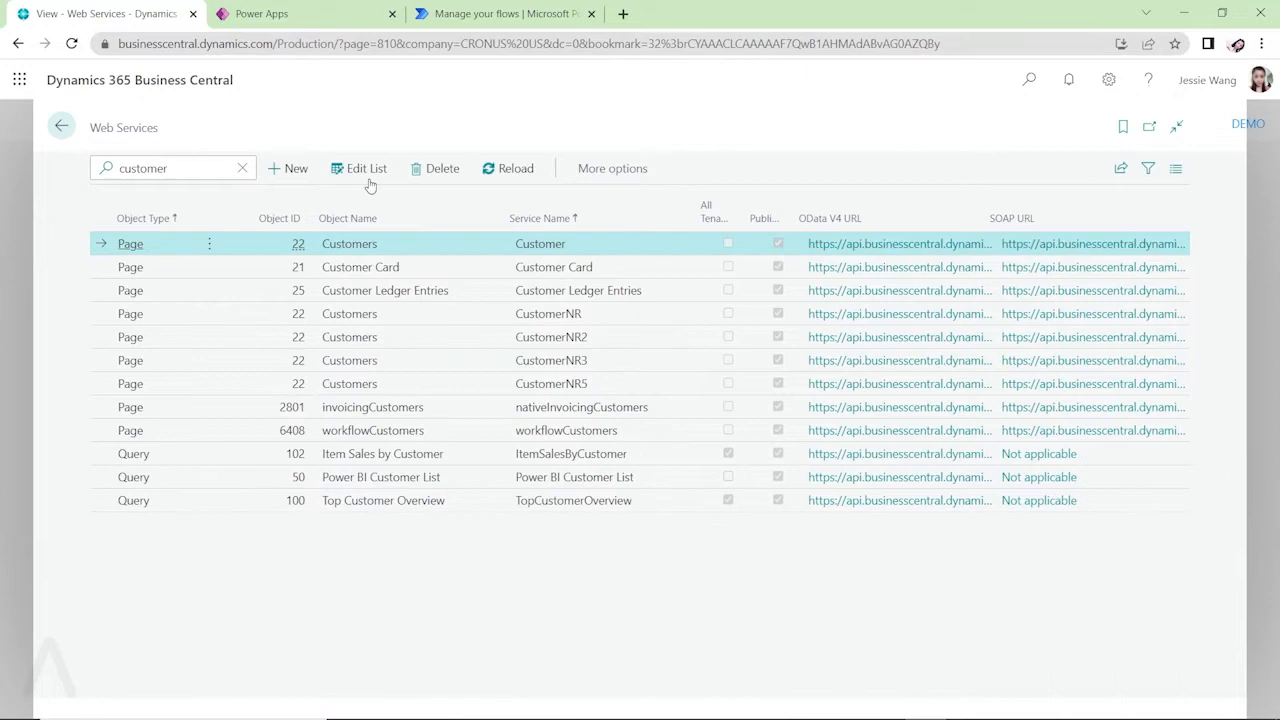
{"action": "mouse_move", "coordinate": [449, 244]}
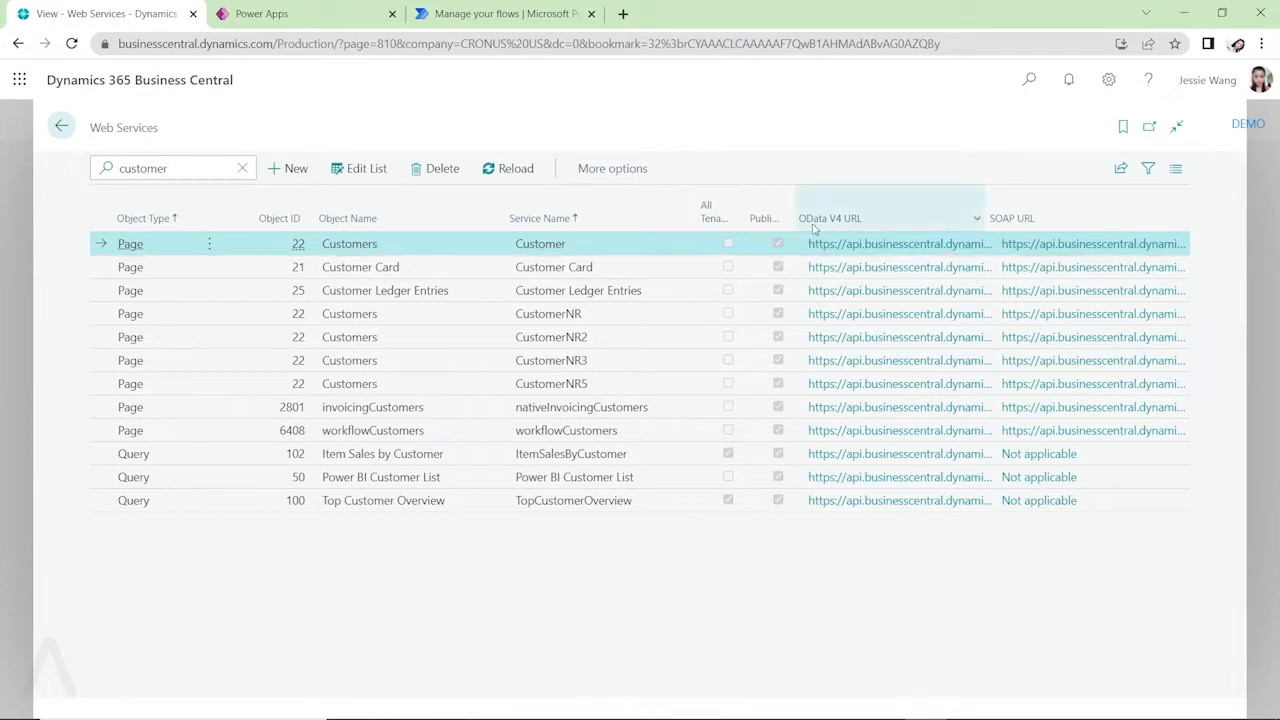
Connect the app to the customers (v2.0) table of PRODUCTION - CRONUS USA, Inc
{"action": "left_click", "coordinate": [305, 13]}
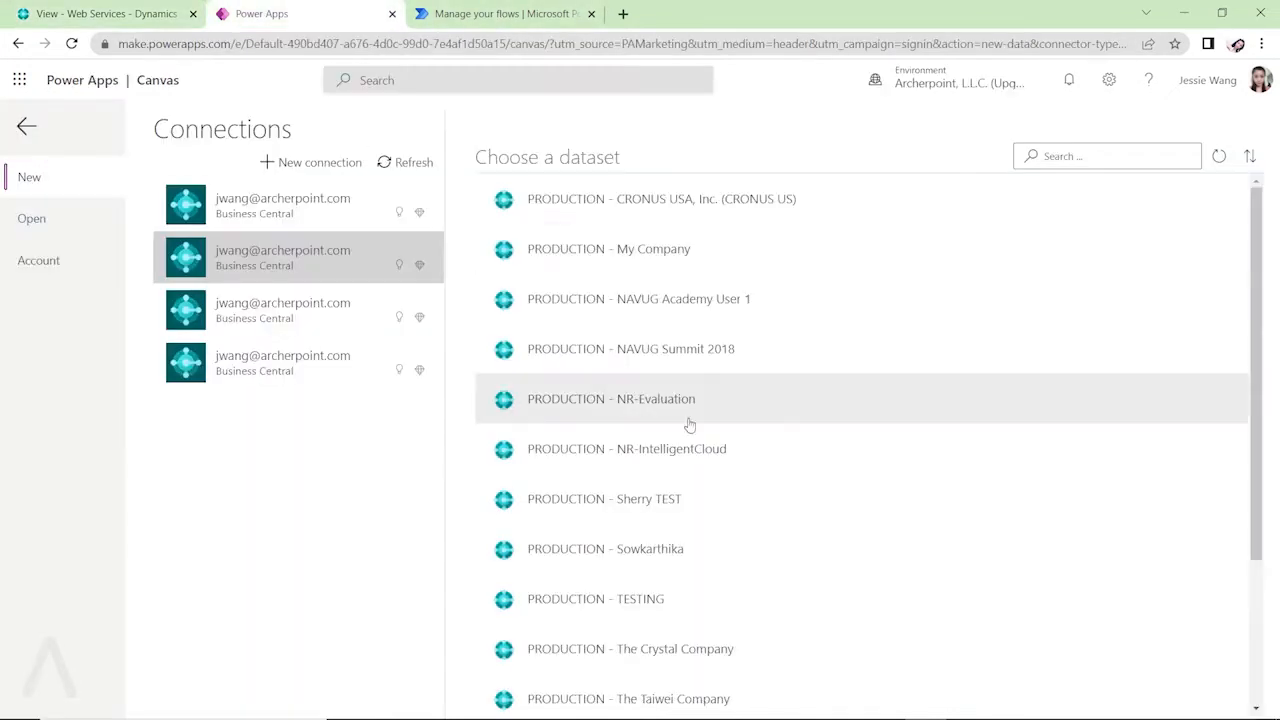
{"action": "mouse_move", "coordinate": [783, 361]}
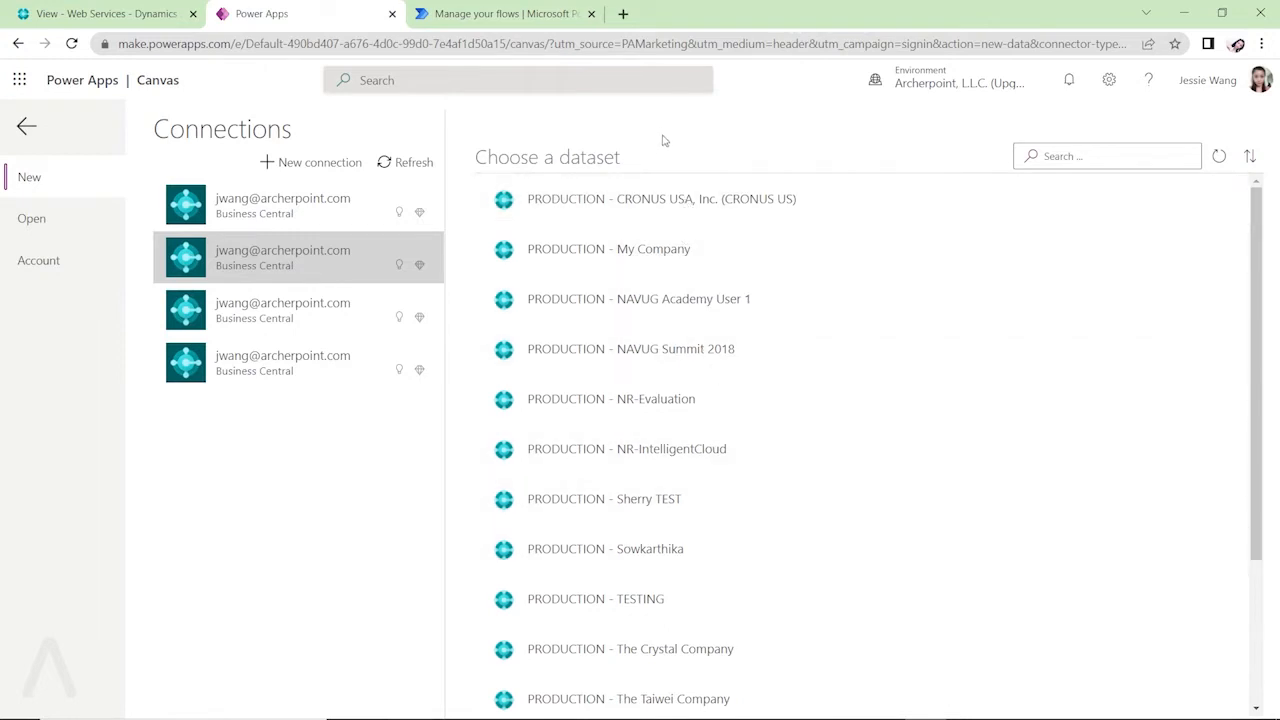
{"action": "mouse_move", "coordinate": [725, 299]}
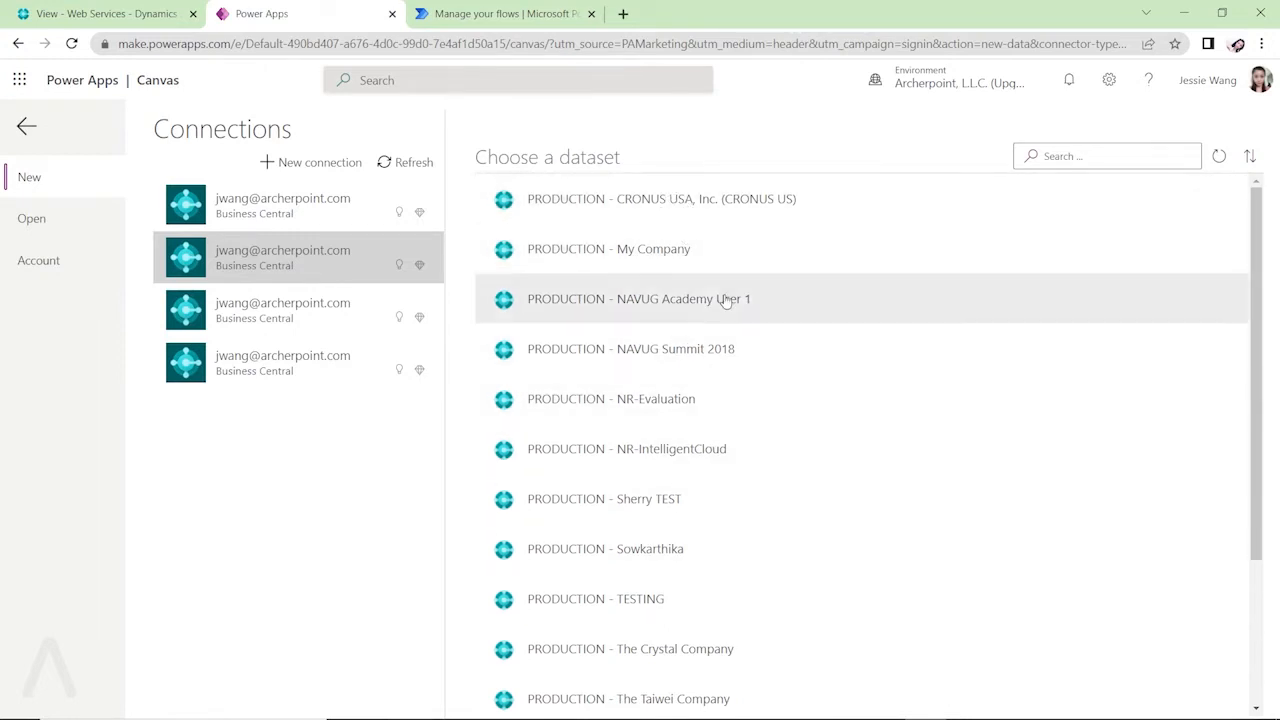
{"action": "mouse_move", "coordinate": [710, 205]}
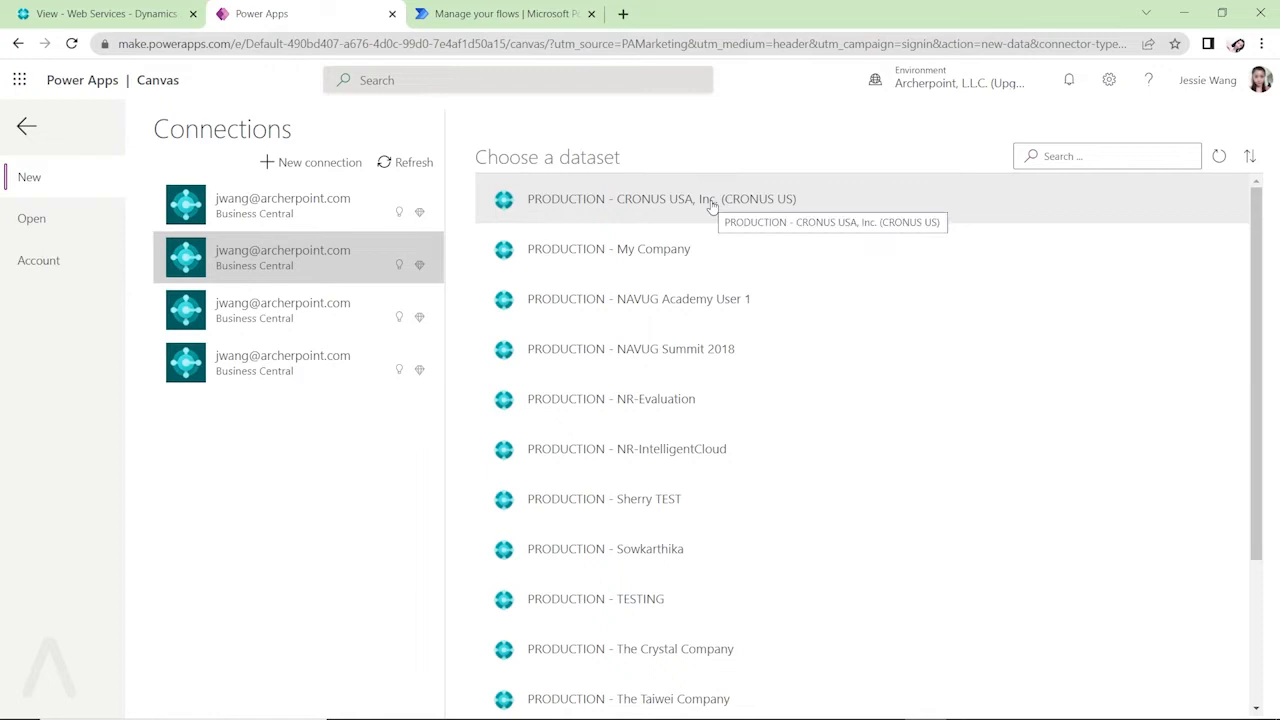
{"action": "left_click", "coordinate": [660, 198]}
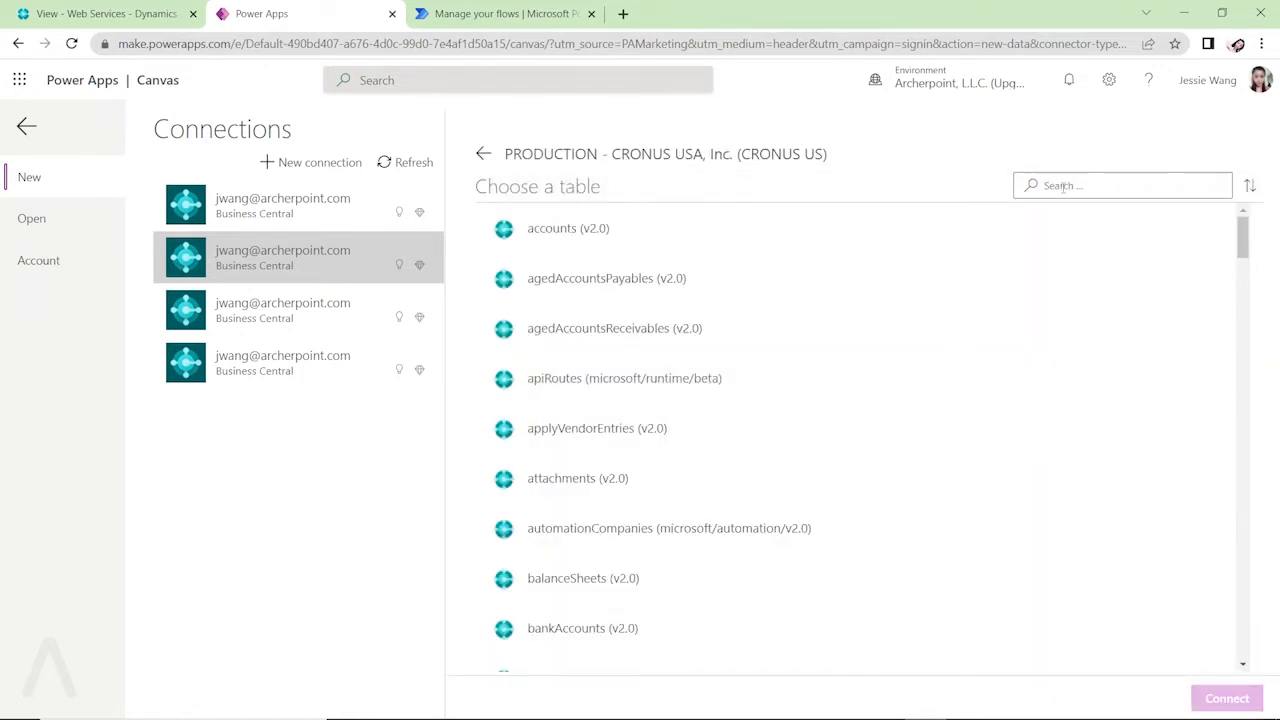
{"action": "type", "text": "customer"}
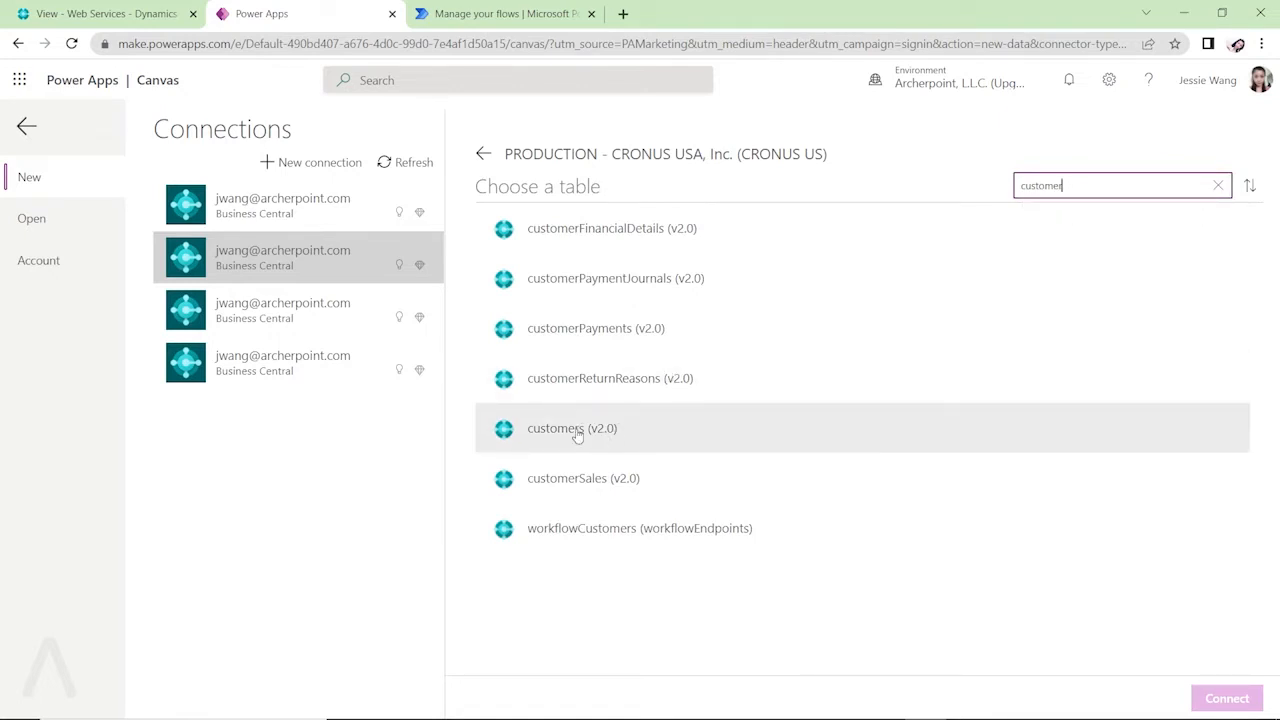
{"action": "left_click", "coordinate": [572, 428]}
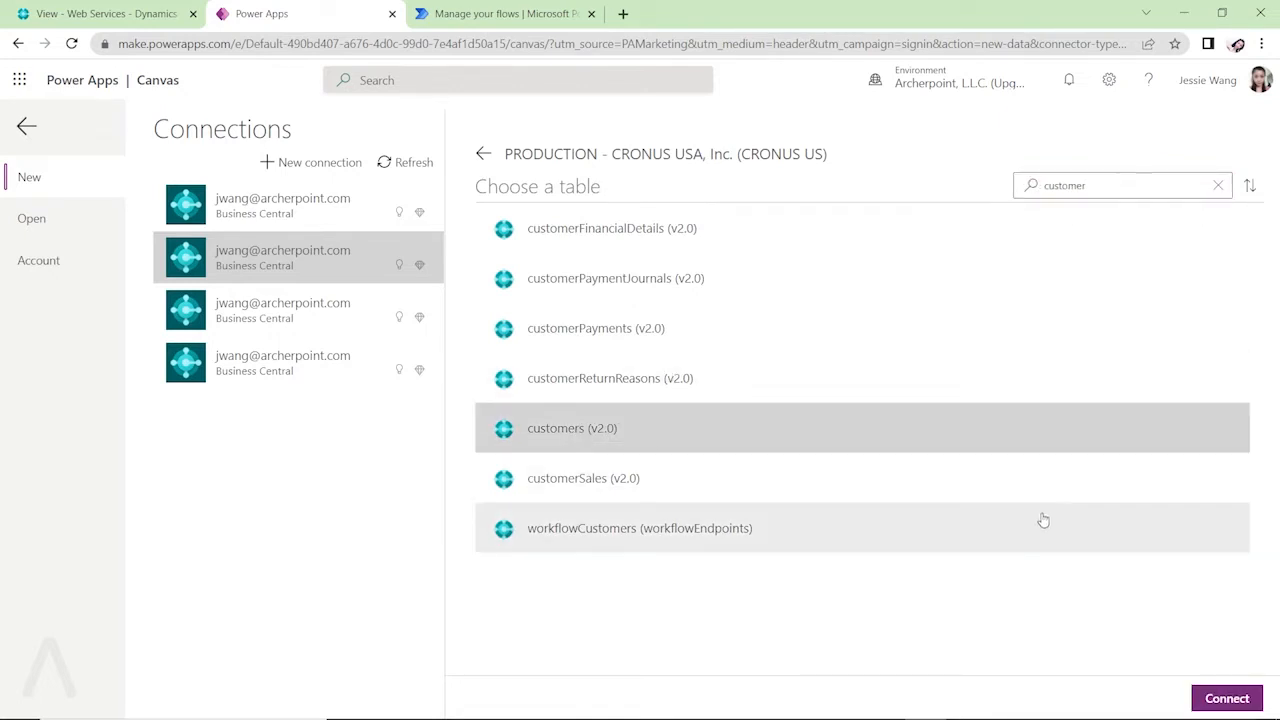
{"action": "left_click", "coordinate": [1227, 698]}
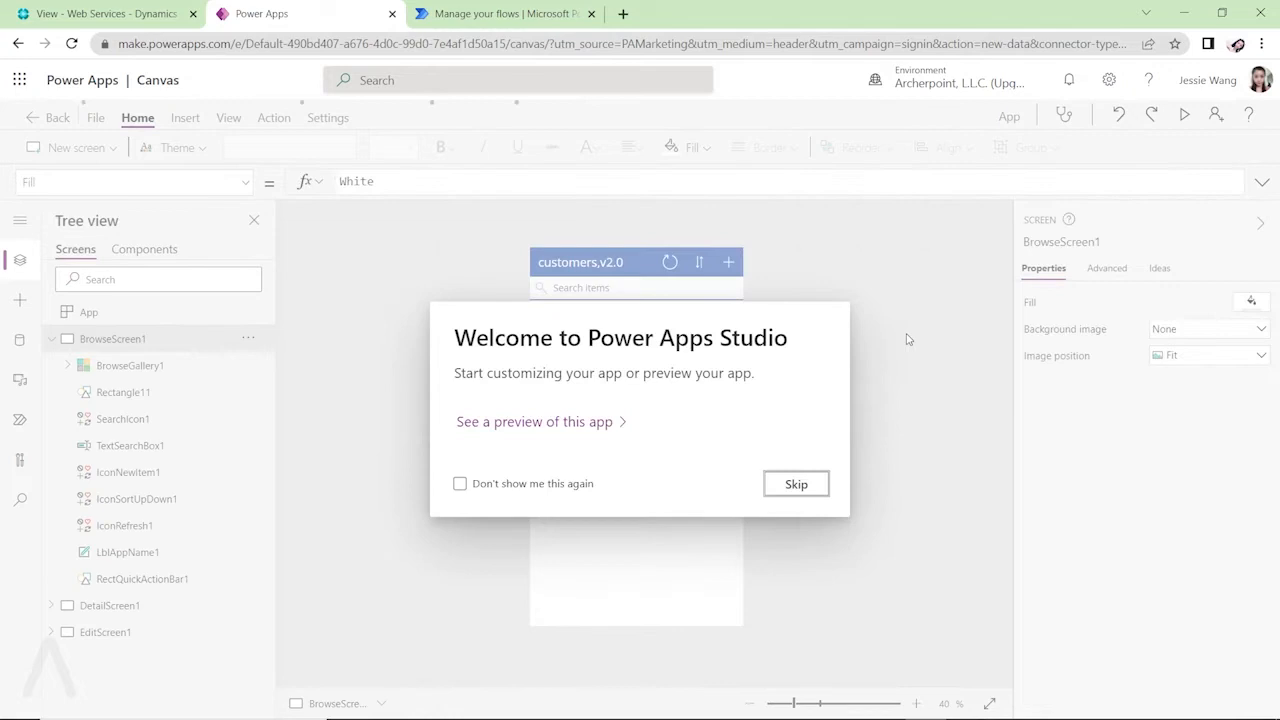
Preview the generated customers app from the welcome dialog
{"action": "left_click", "coordinate": [796, 484]}
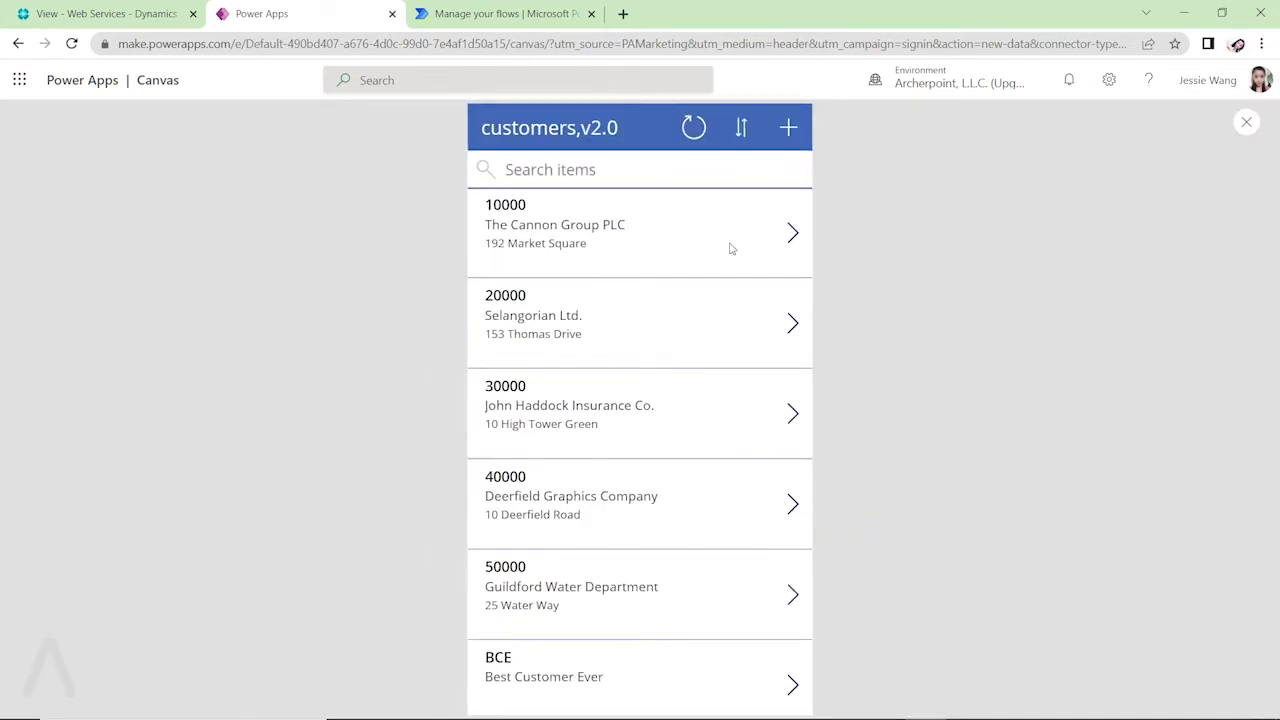
{"action": "scroll", "scroll_direction": "down", "scroll_amount": 3}
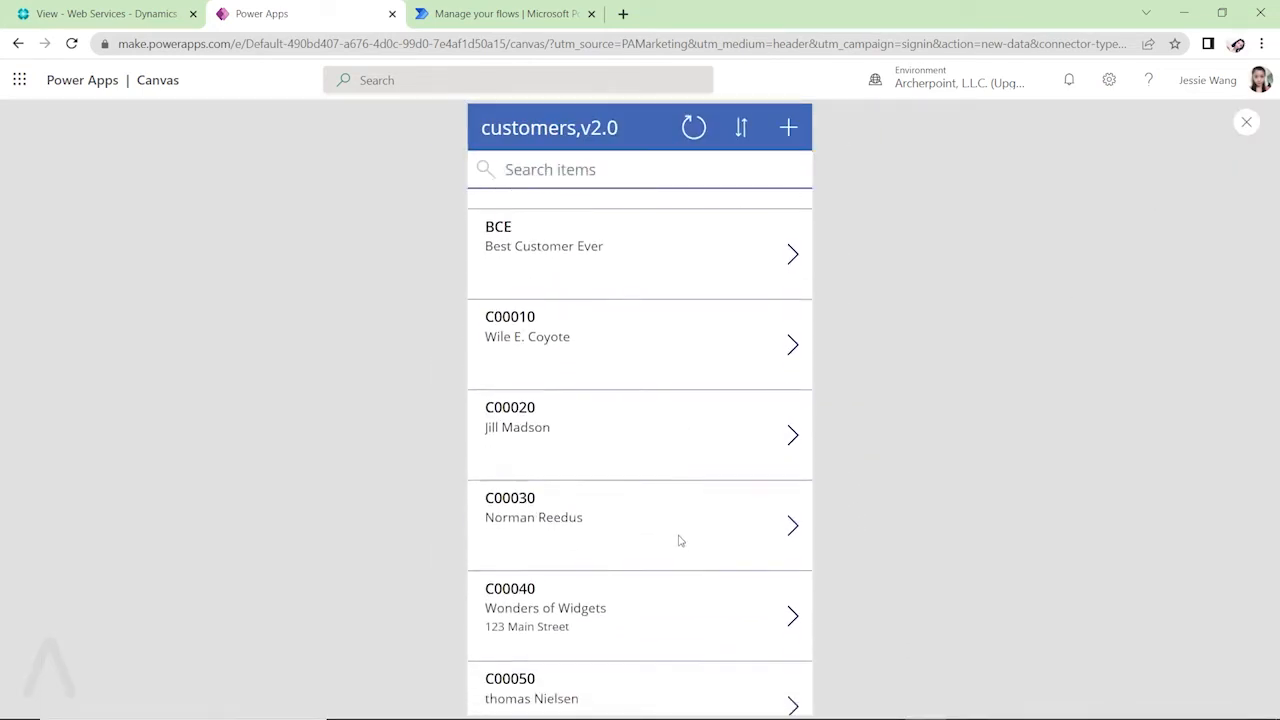
{"action": "scroll", "scroll_direction": "down", "scroll_amount": 3}
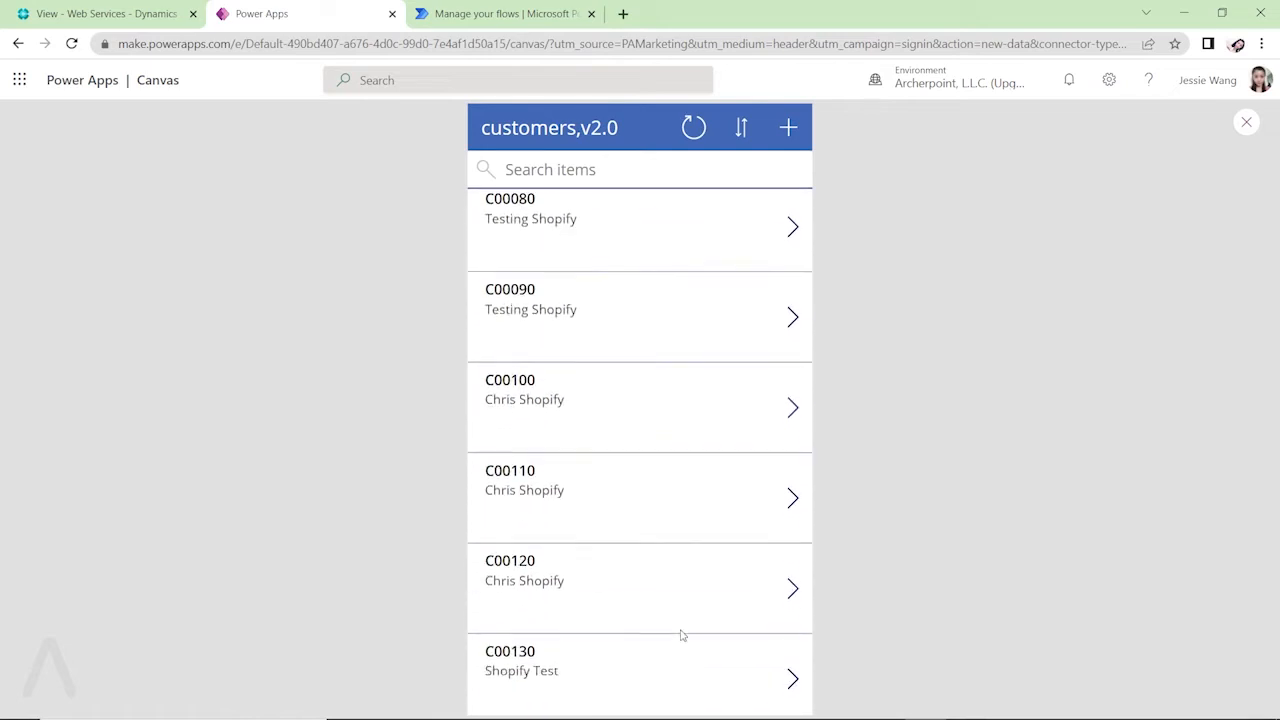
{"action": "scroll", "scroll_direction": "down", "scroll_amount": 3}
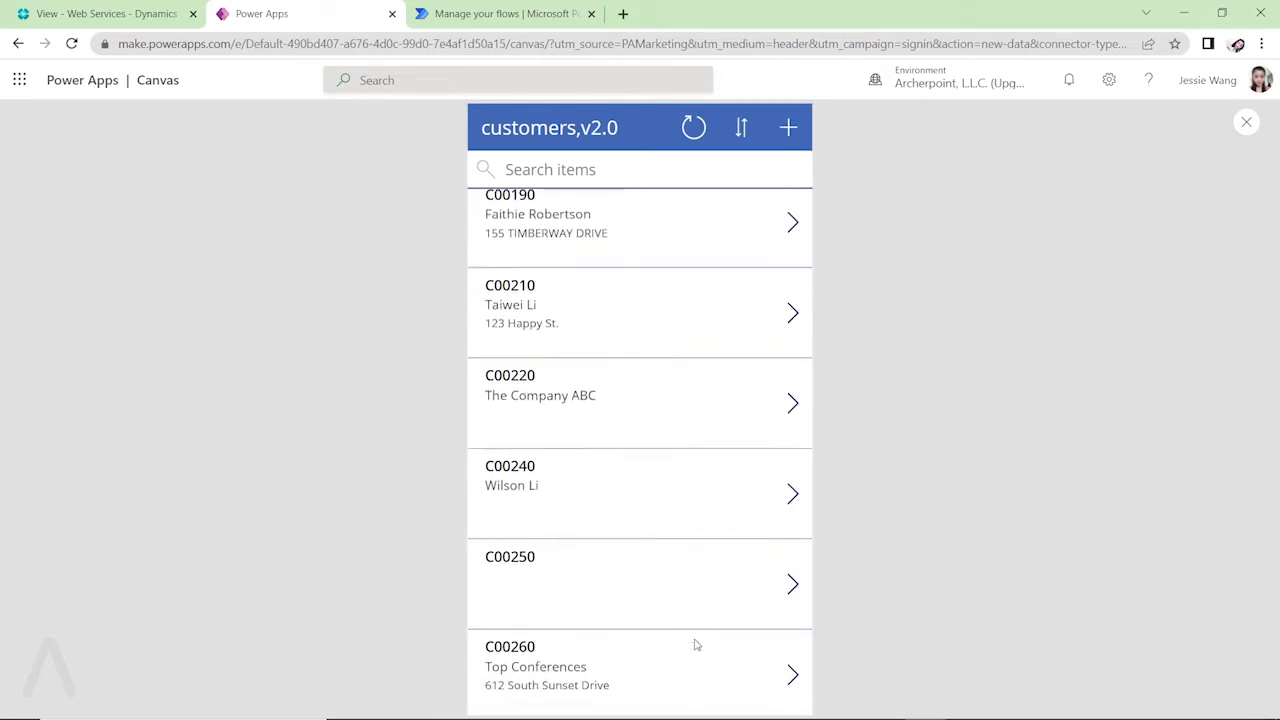
{"action": "scroll", "scroll_direction": "down", "scroll_amount": 3}
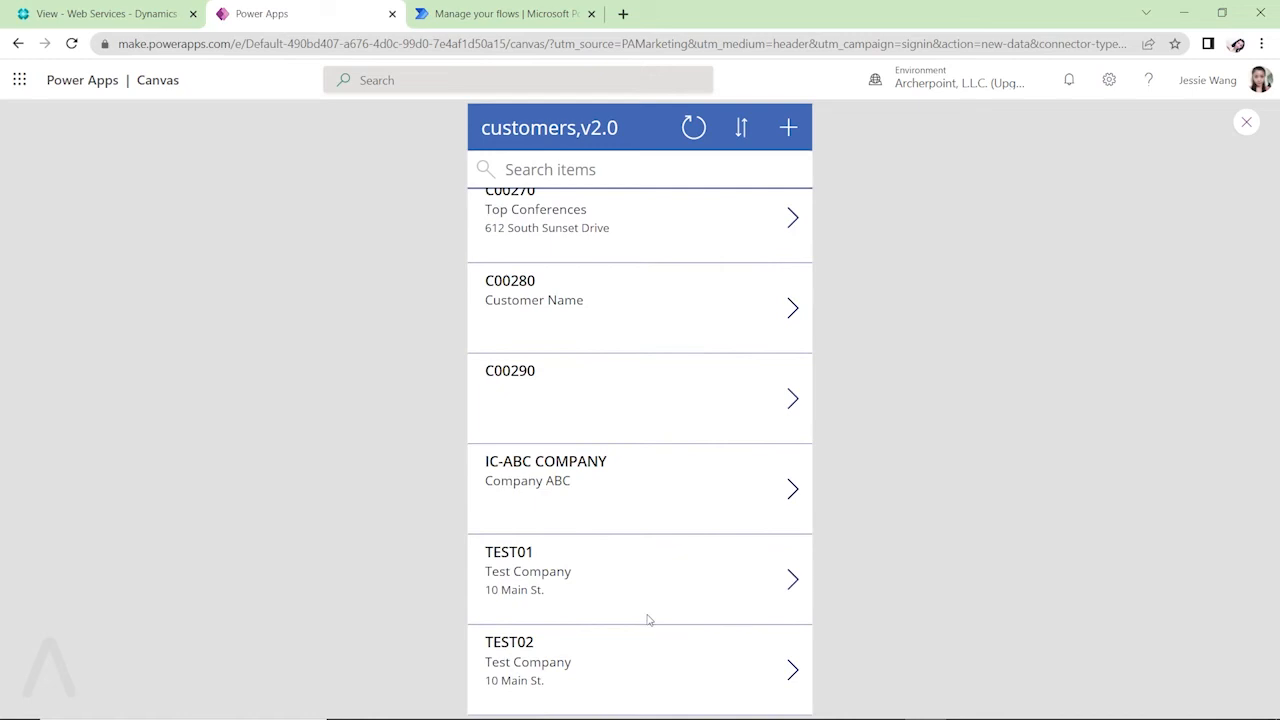
{"action": "mouse_move", "coordinate": [547, 680]}
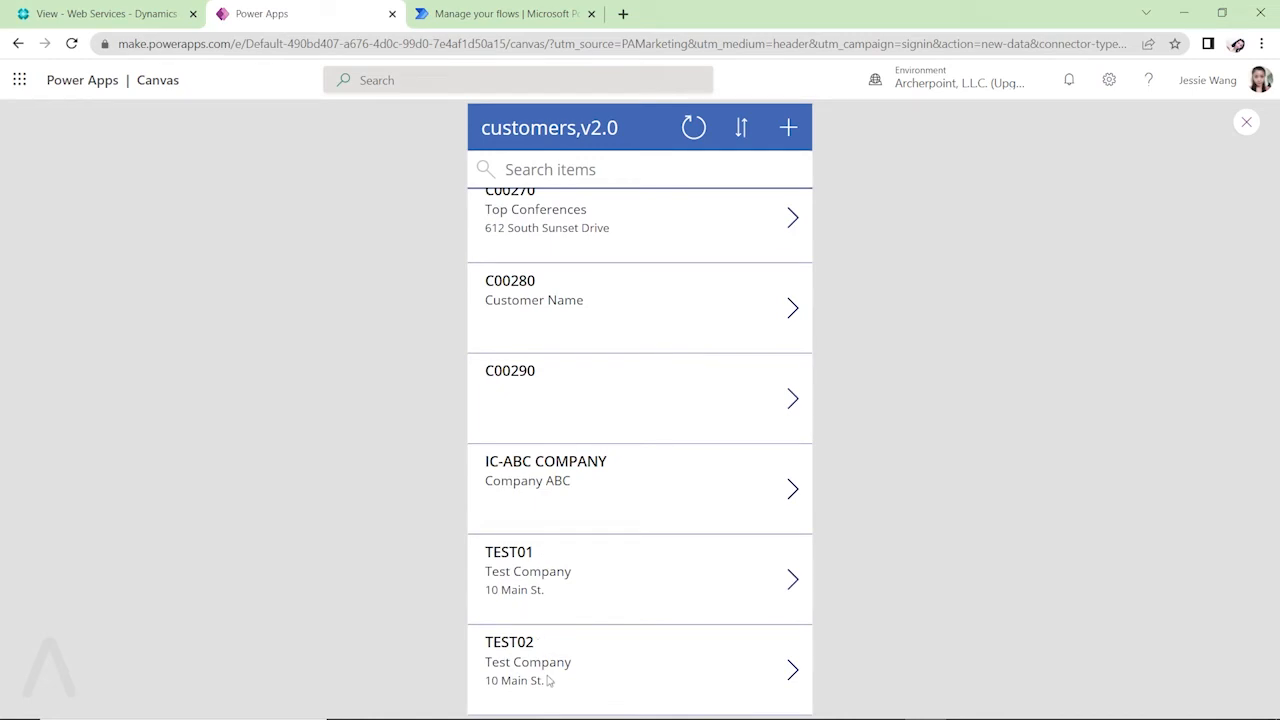
{"action": "mouse_move", "coordinate": [587, 390]}
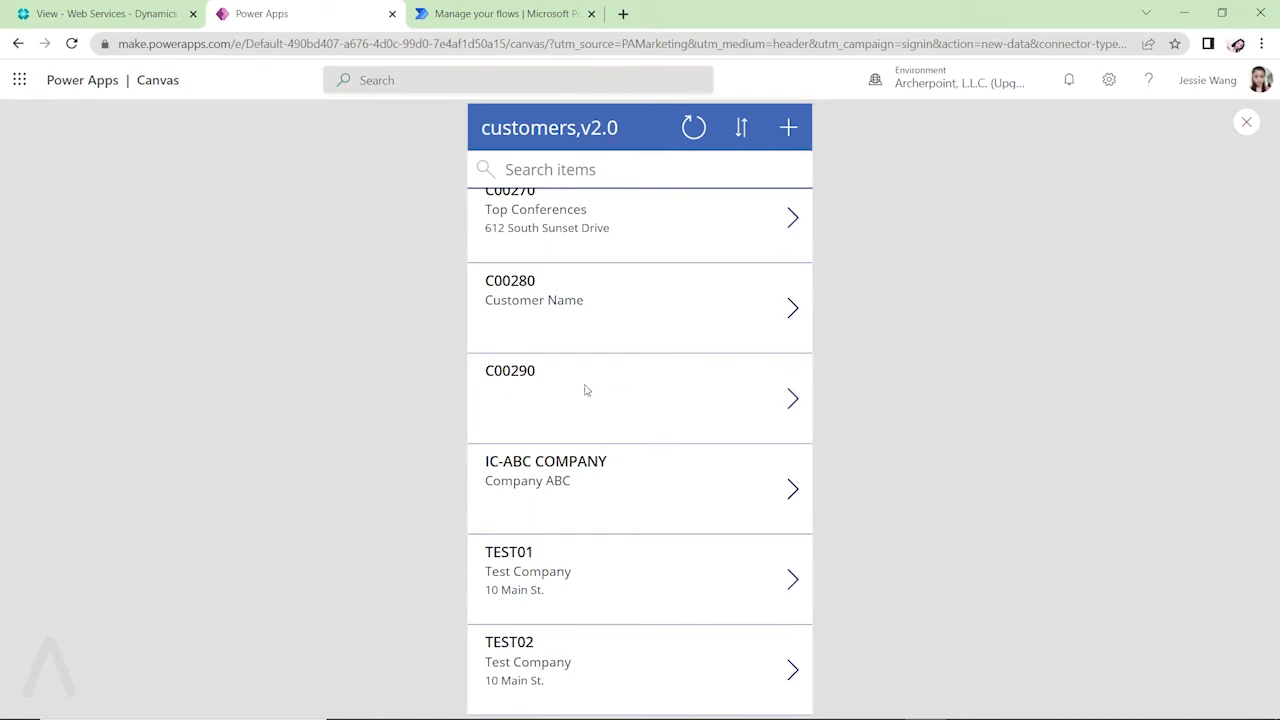
Start a new customer record with number JessieTest and name Jessie Test
{"action": "left_click", "coordinate": [788, 127]}
{"action": "type", "text": "Je"}
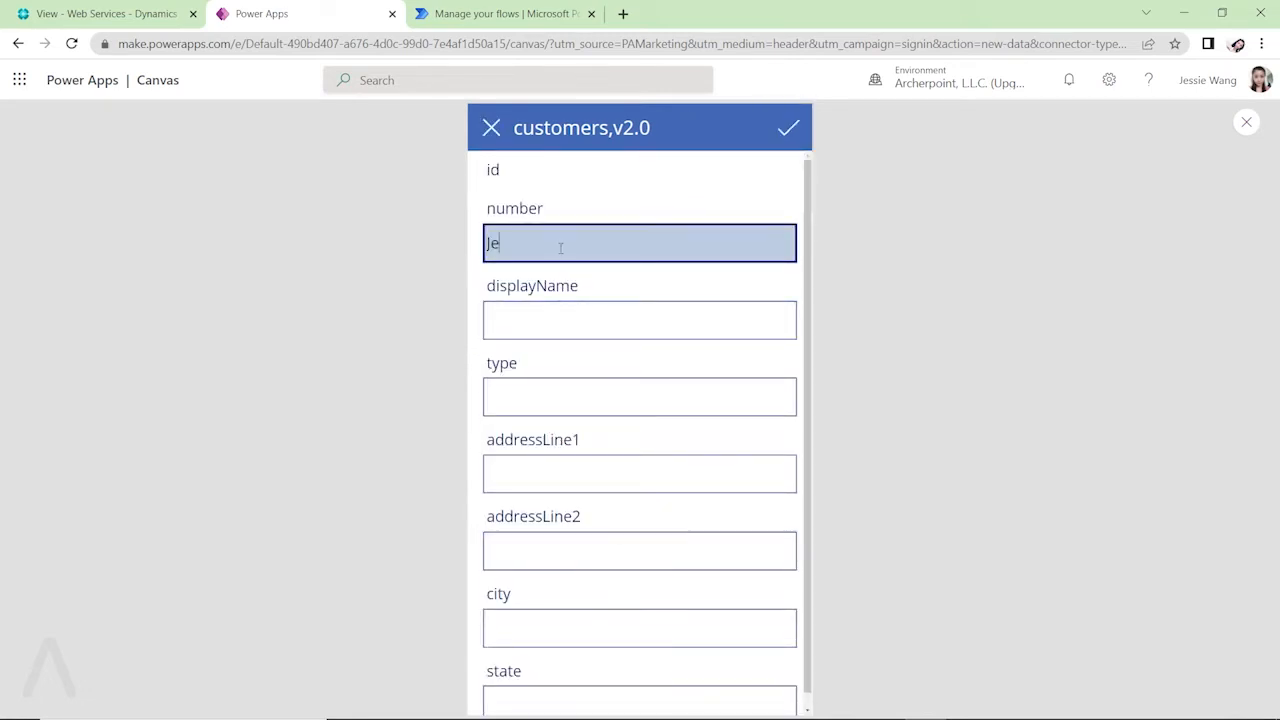
{"action": "type", "text": "ssieTest"}
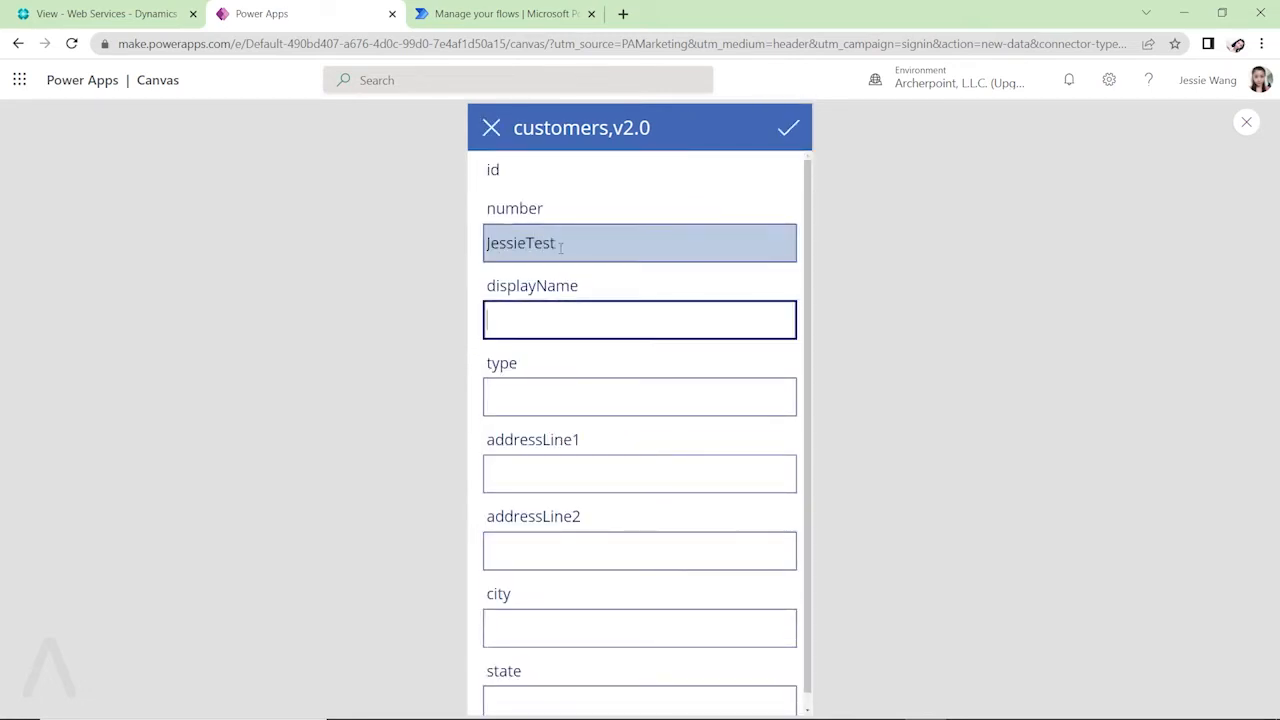
{"action": "left_click", "coordinate": [639, 396]}
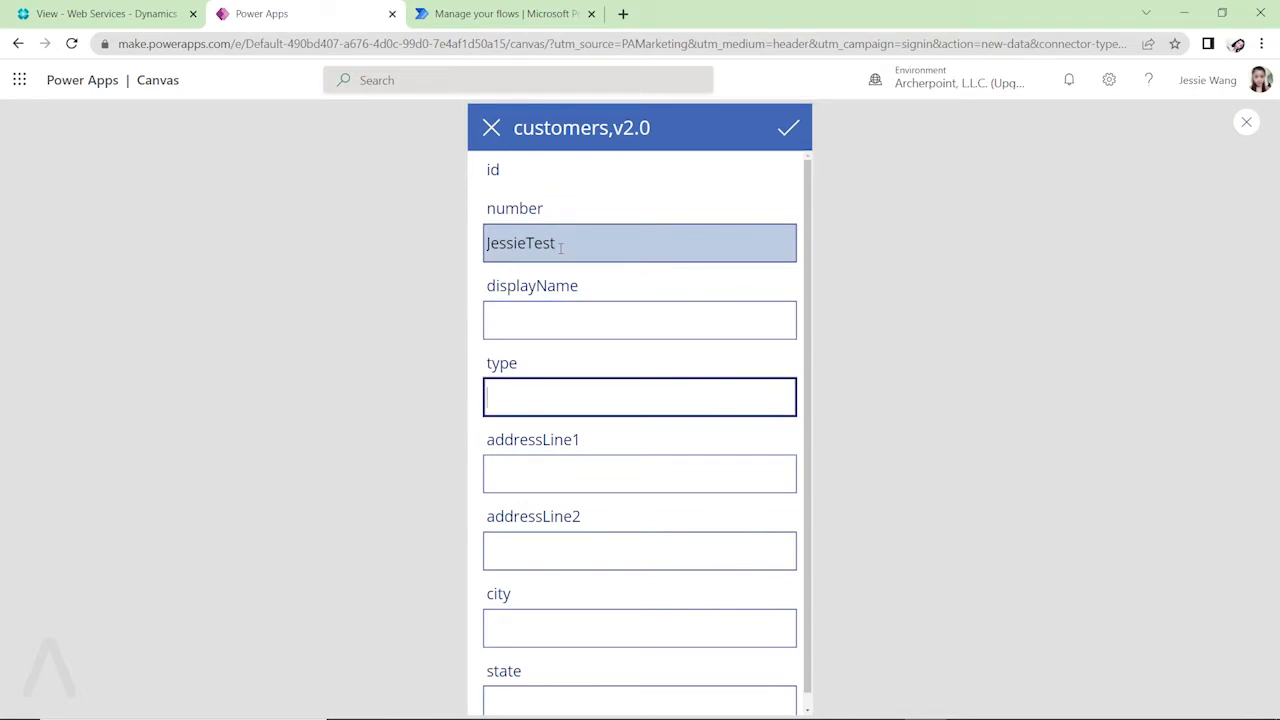
{"action": "type", "text": "Jessie"}
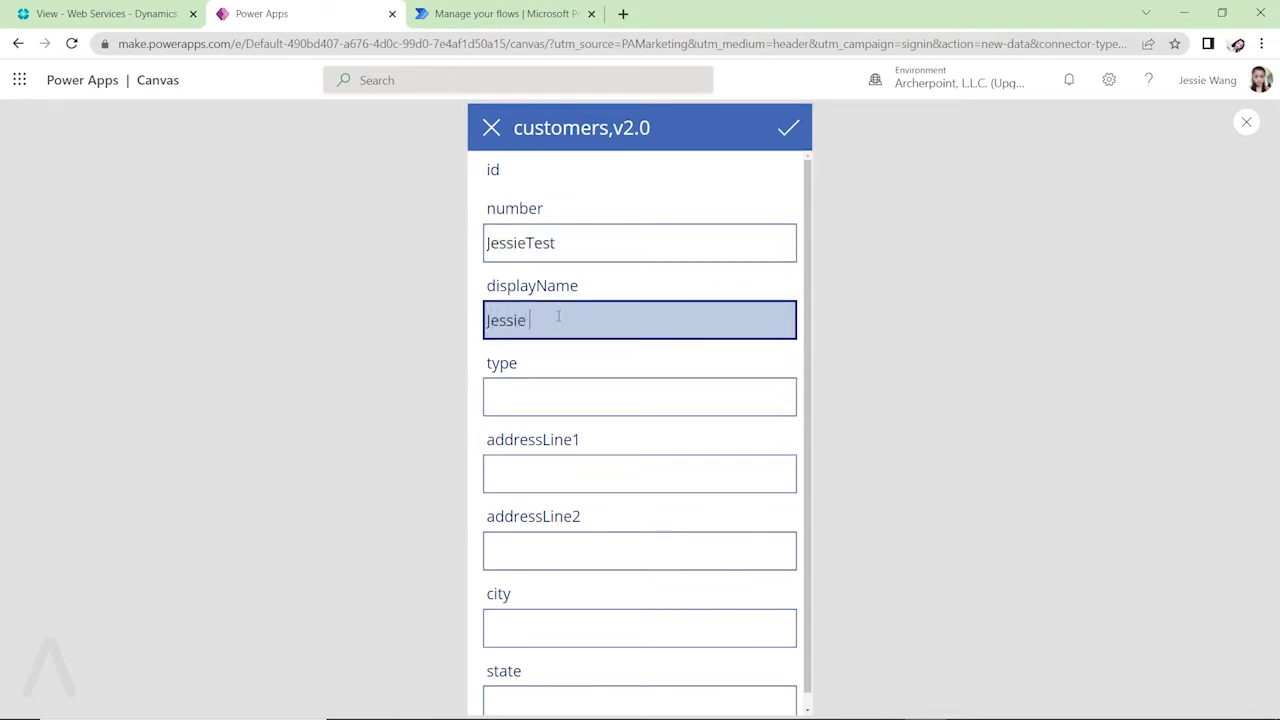
{"action": "type", "text": "Test"}
{"action": "left_click", "coordinate": [640, 474]}
{"action": "type", "text": "1"}
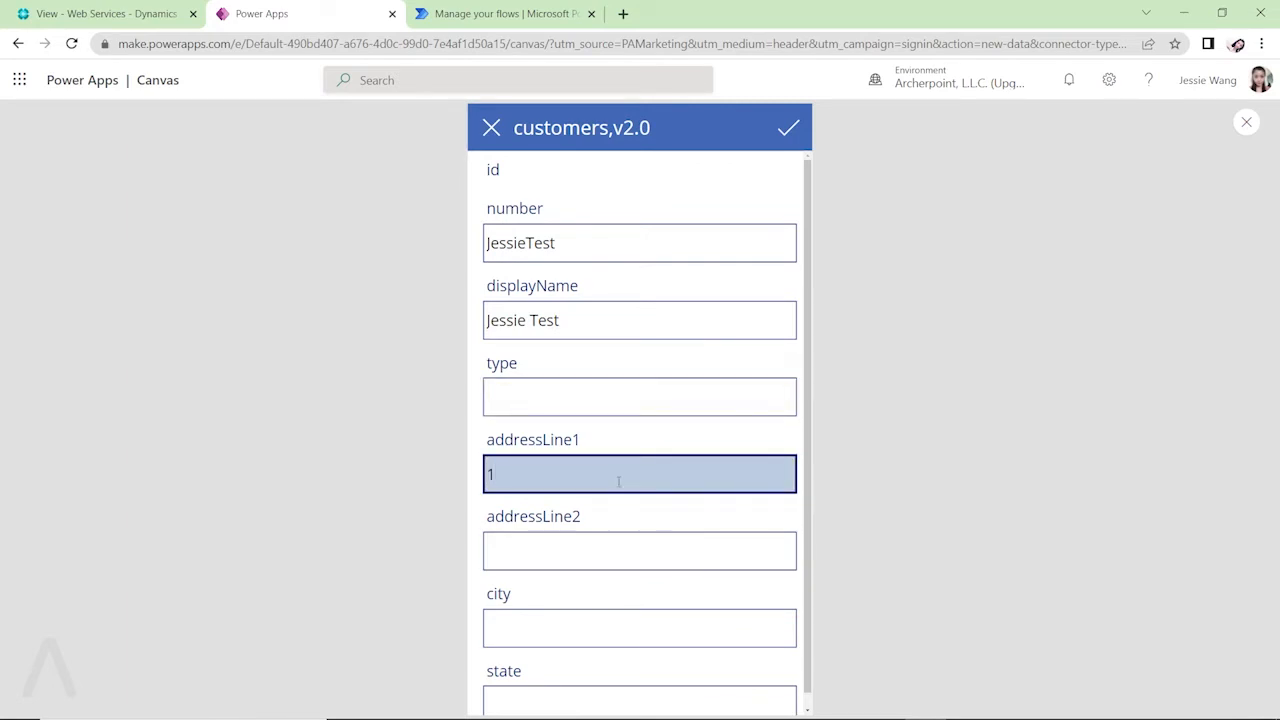
Enter address 1 City Centre Dr., city Test and state ON, then submit the record
{"action": "type", "text": "City"}
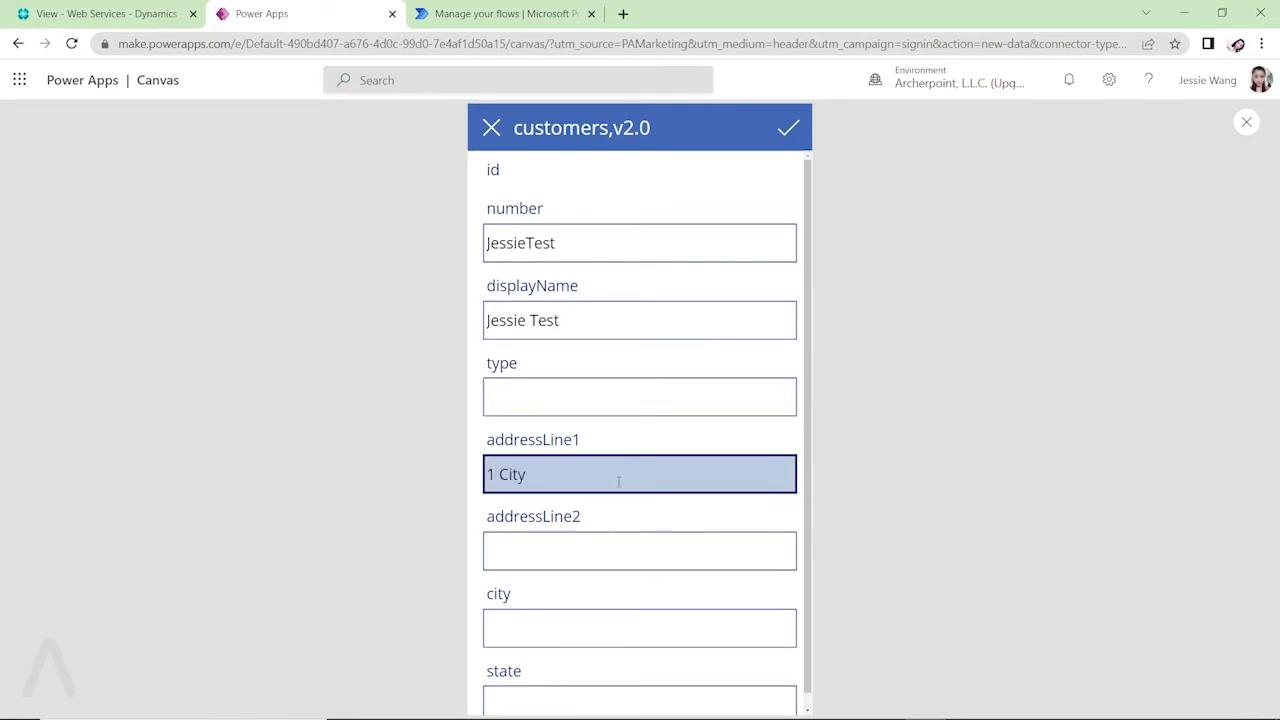
{"action": "type", "text": "Centre Dr."}
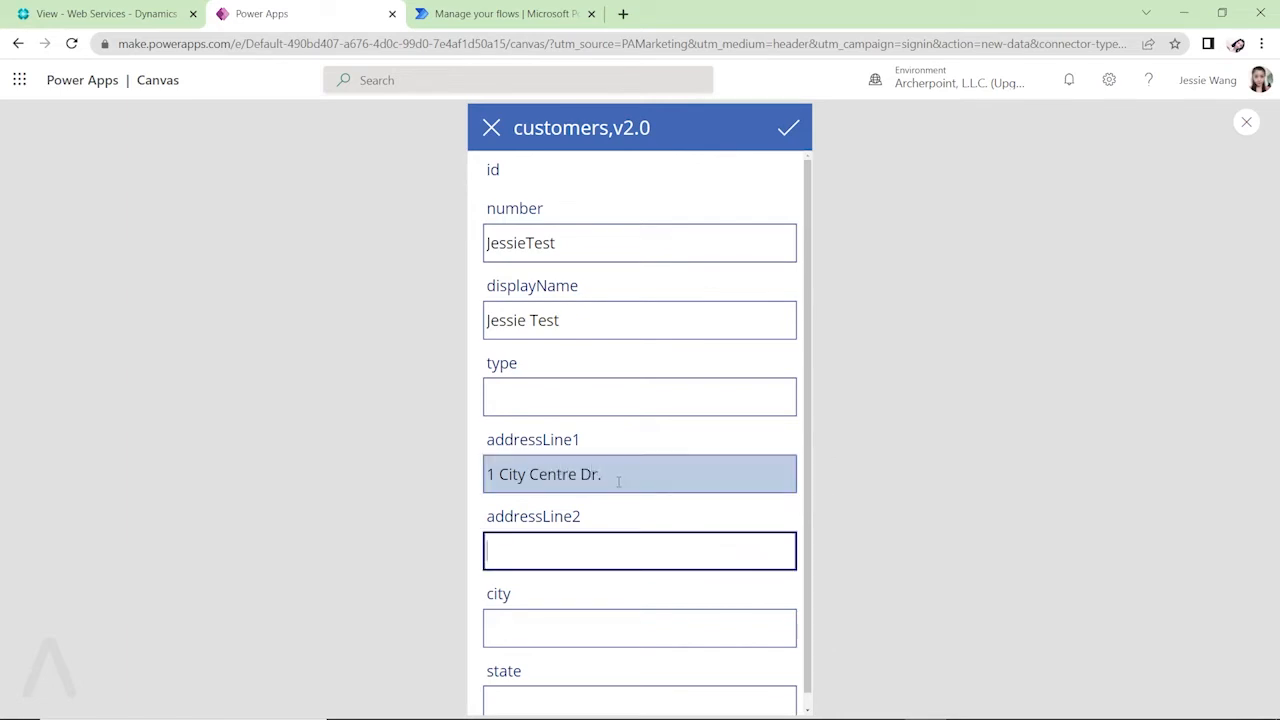
{"action": "scroll", "scroll_direction": "down", "scroll_amount": 3}
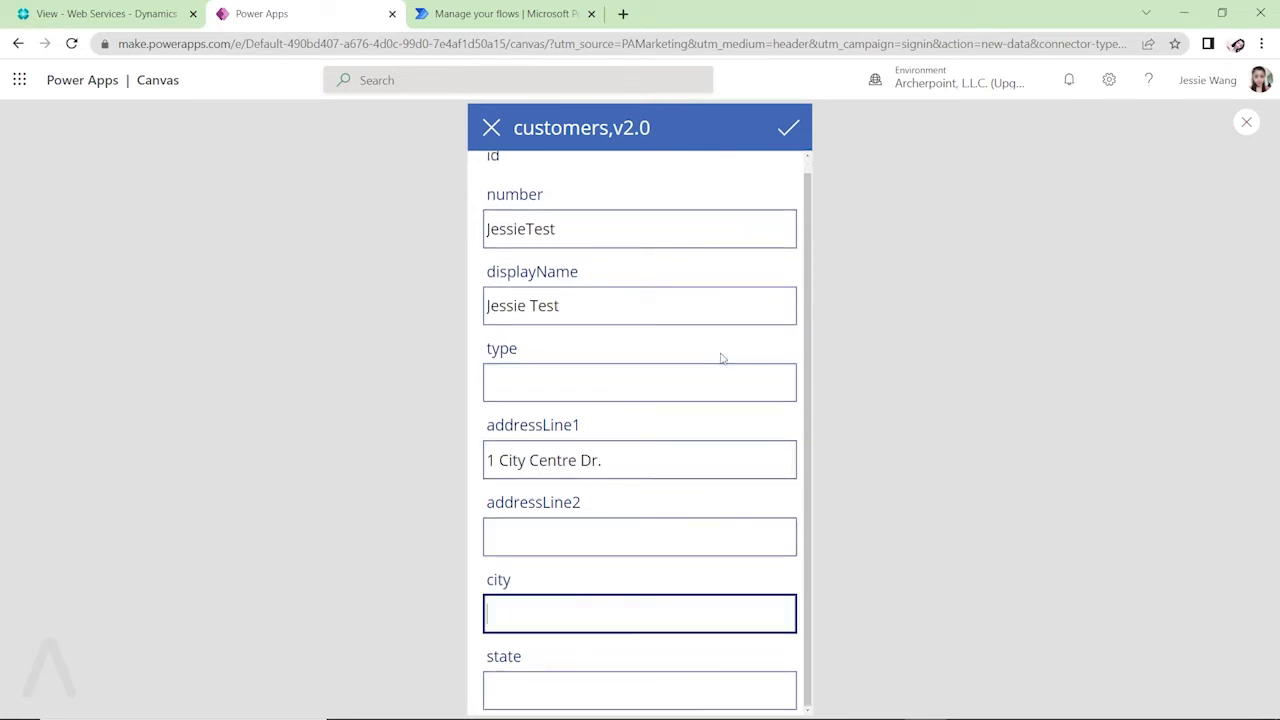
{"action": "type", "text": "M"}
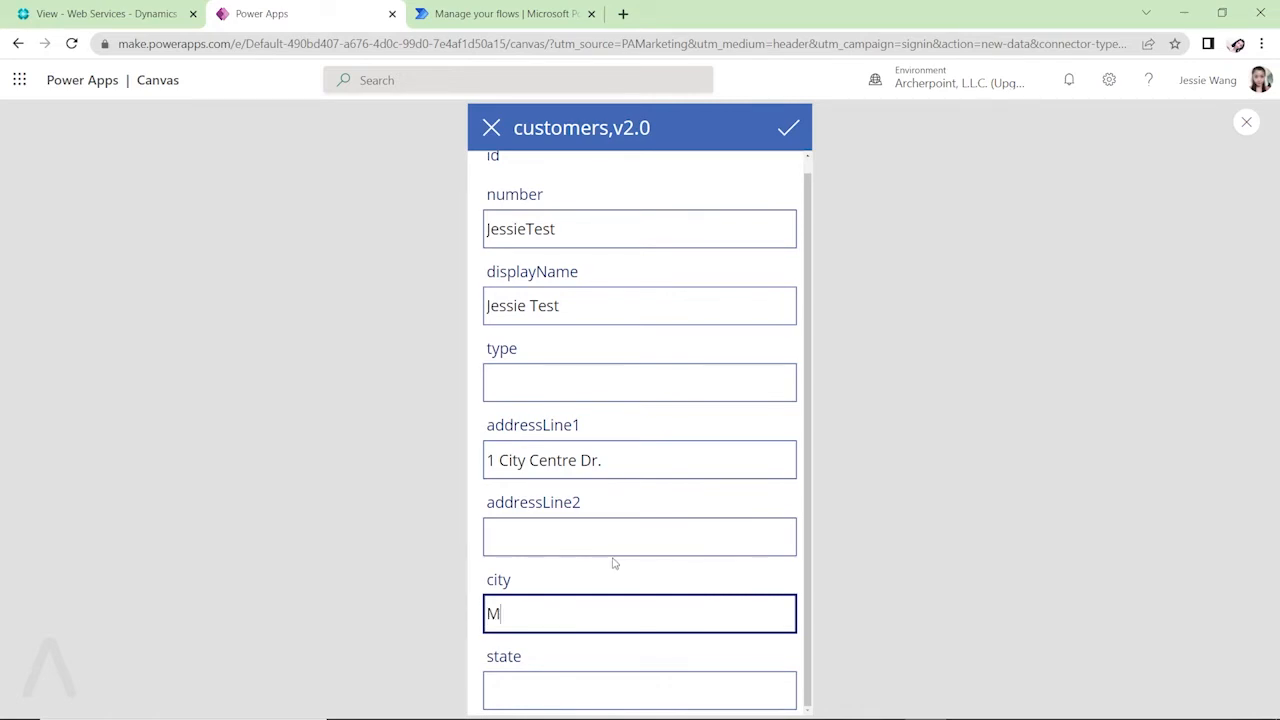
{"action": "type", "text": "Test"}
{"action": "left_click", "coordinate": [640, 690]}
{"action": "type", "text": "ON"}
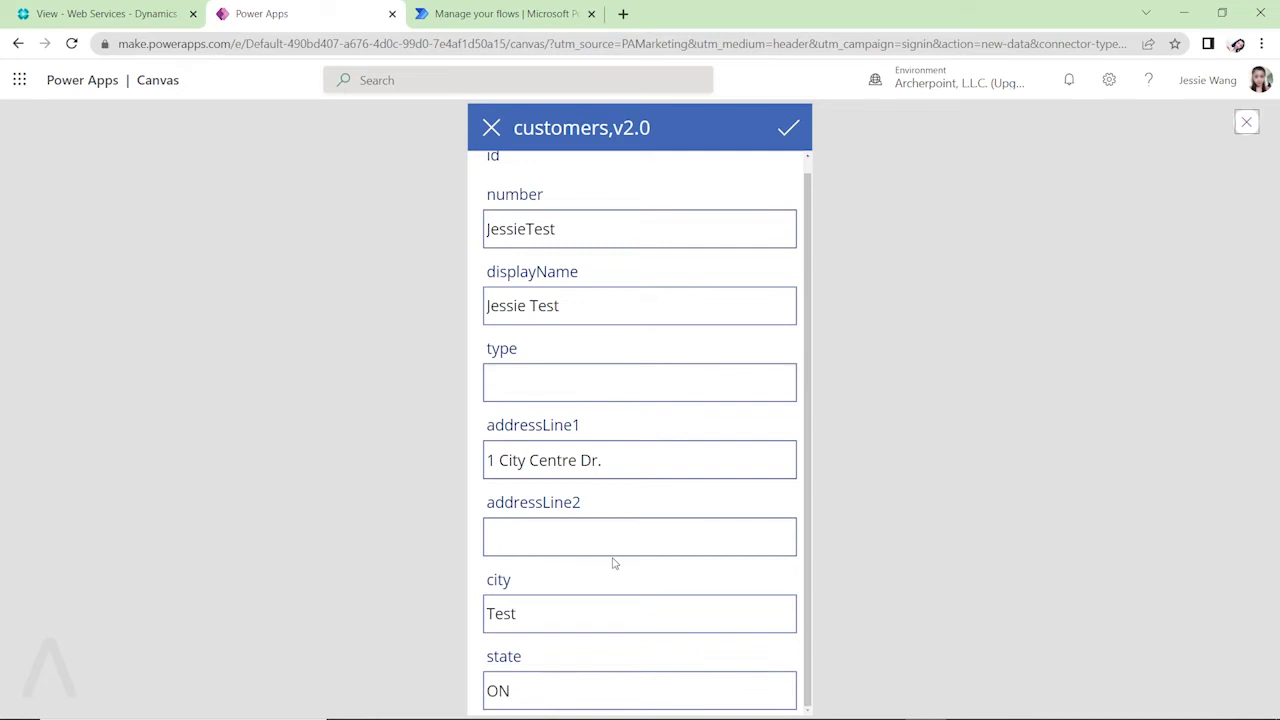
{"action": "scroll", "scroll_direction": "up", "scroll_amount": 3}
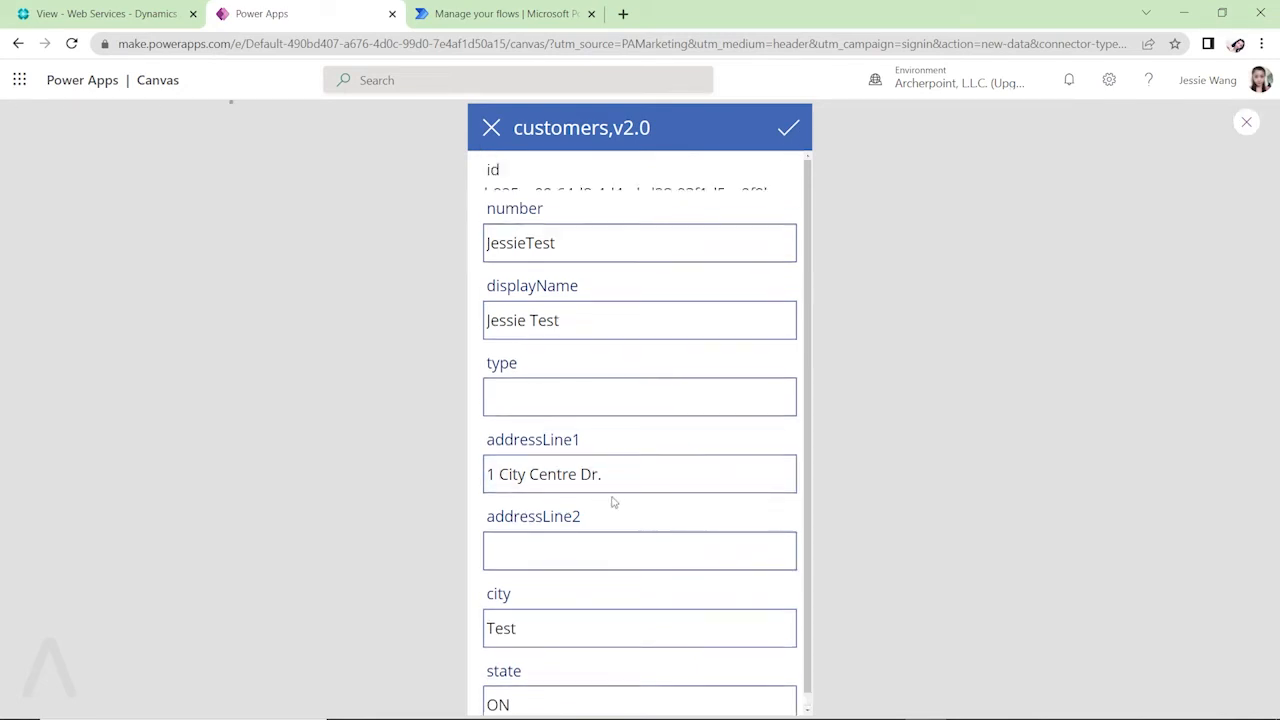
{"action": "left_click", "coordinate": [789, 127]}
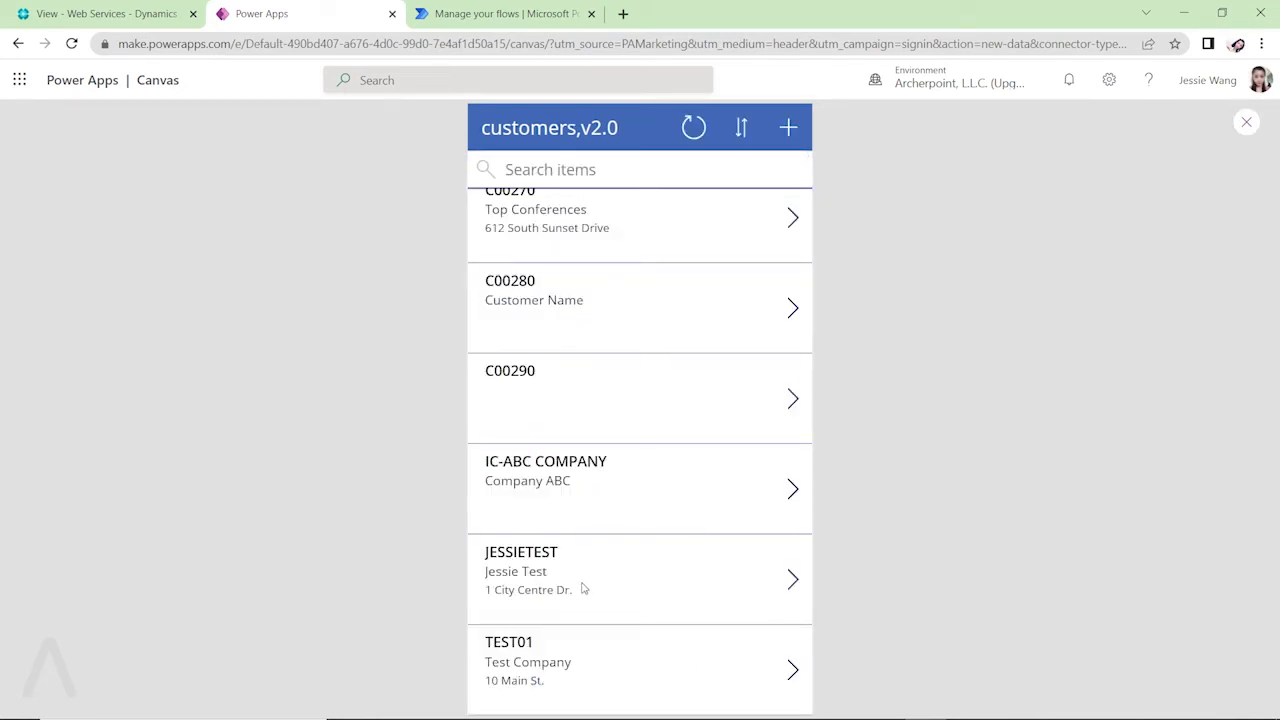
{"action": "mouse_move", "coordinate": [680, 575]}
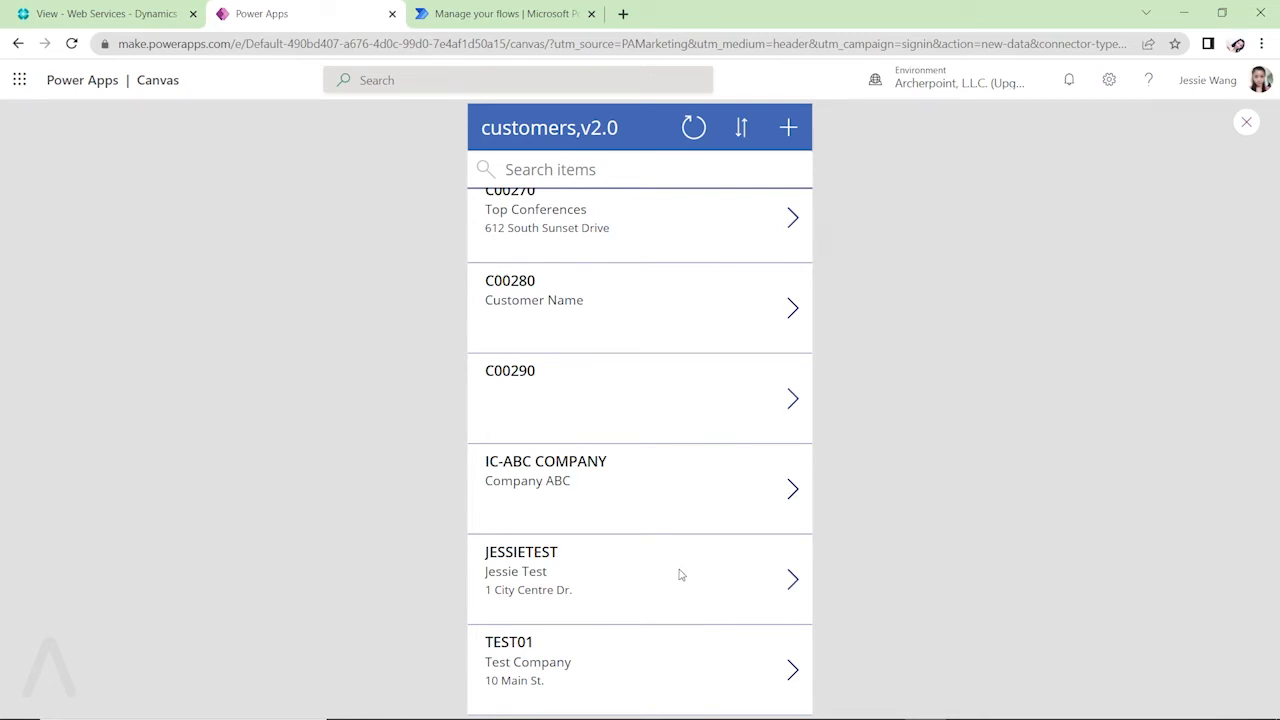
{"action": "left_click", "coordinate": [100, 13]}
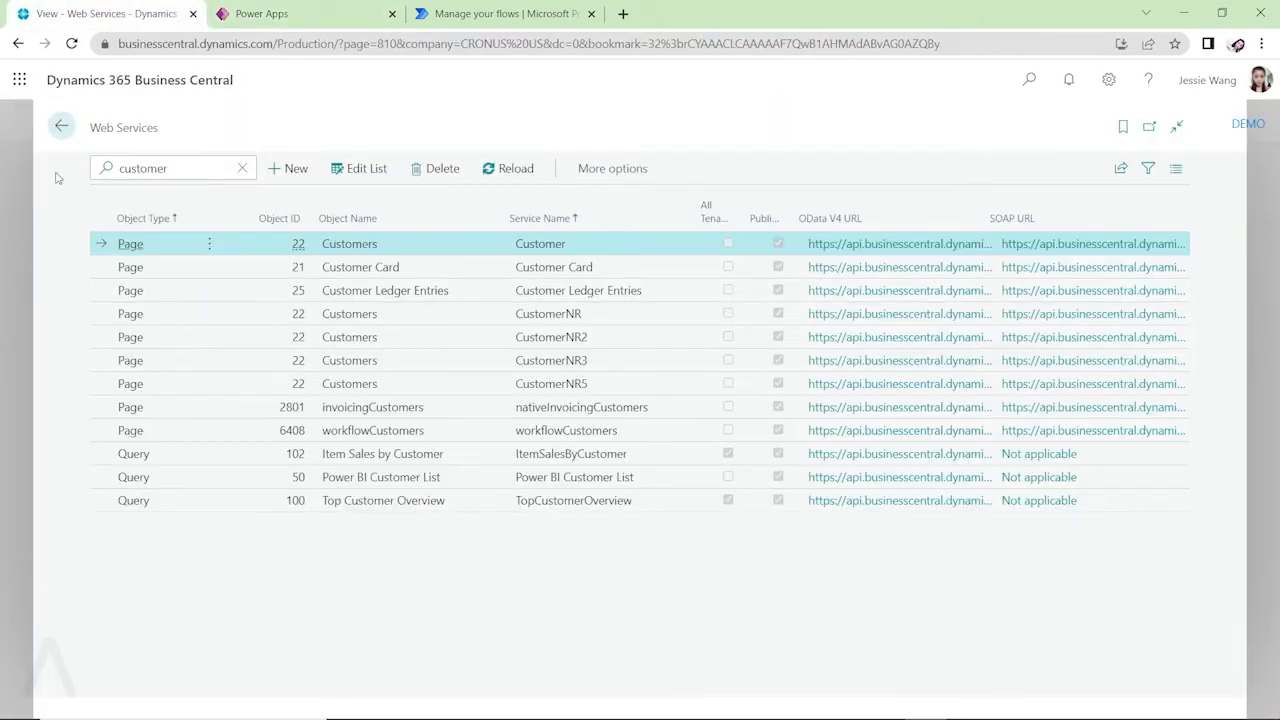
Confirm the JESSIETEST customer card shows Jessie Test at 1 City Centre Dr
{"action": "left_click", "coordinate": [539, 243]}
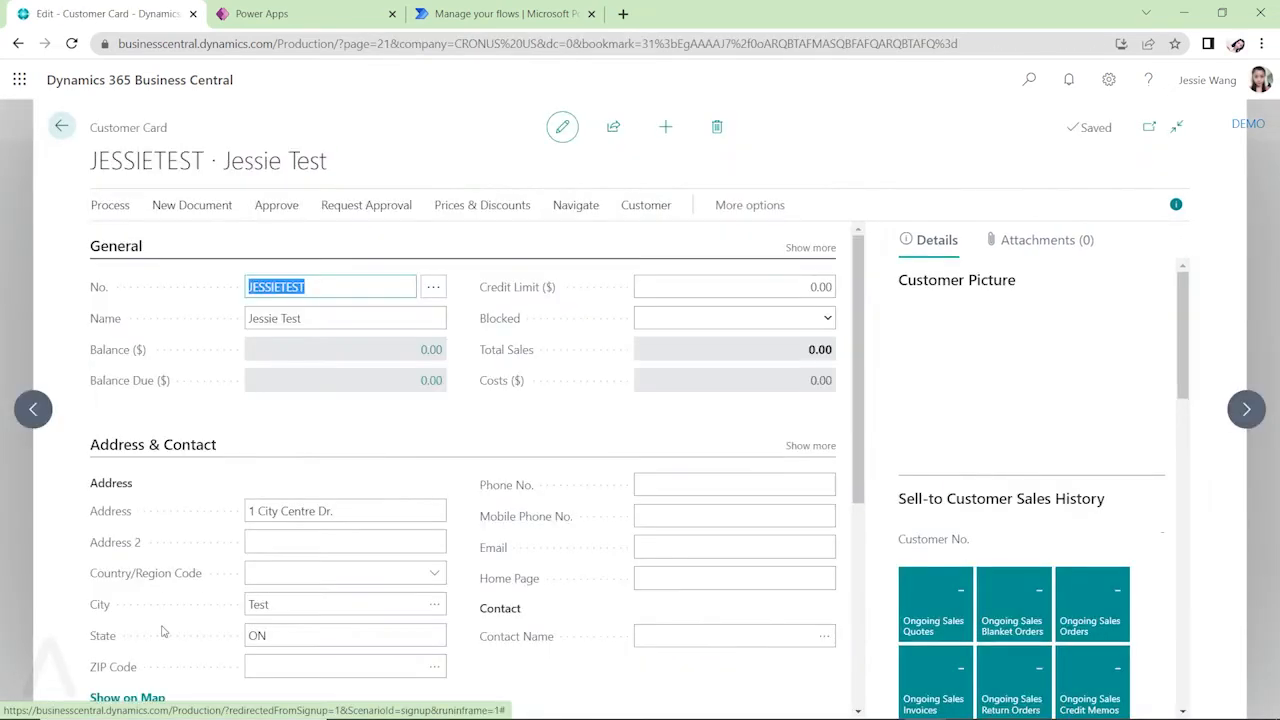
{"action": "scroll", "scroll_direction": "down", "scroll_amount": 3}
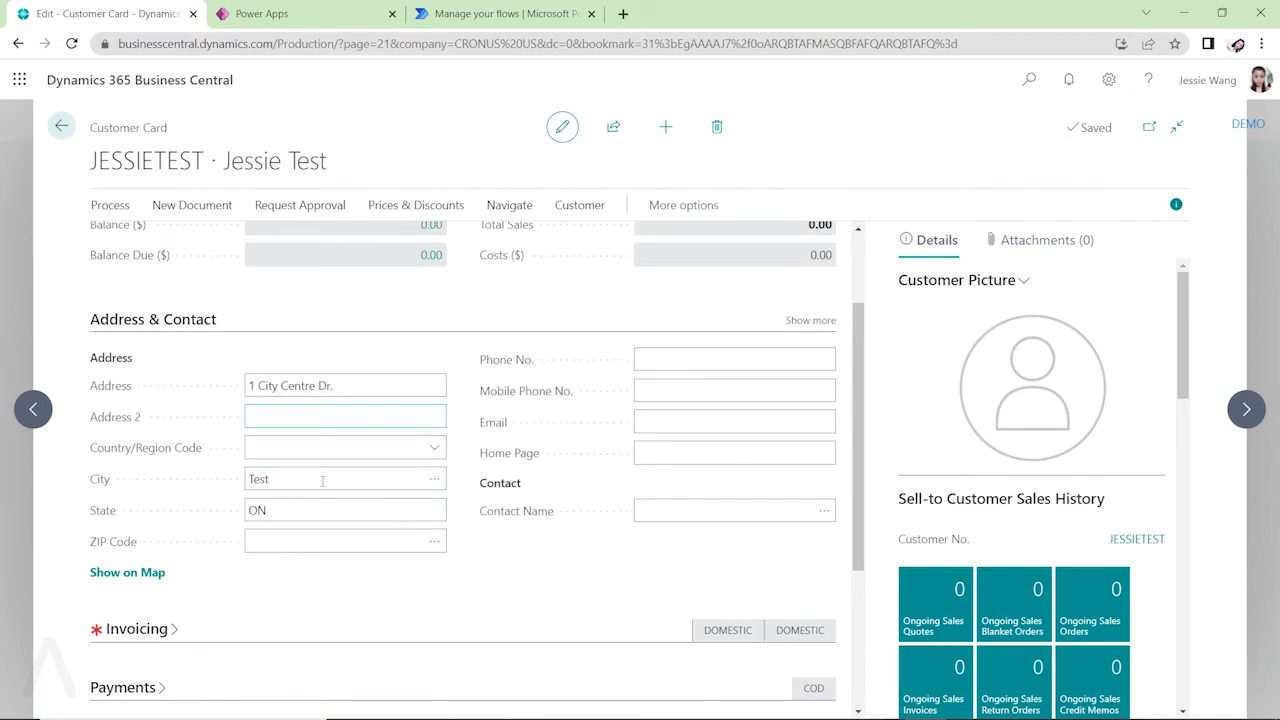
{"action": "scroll", "scroll_direction": "up", "scroll_amount": 3}
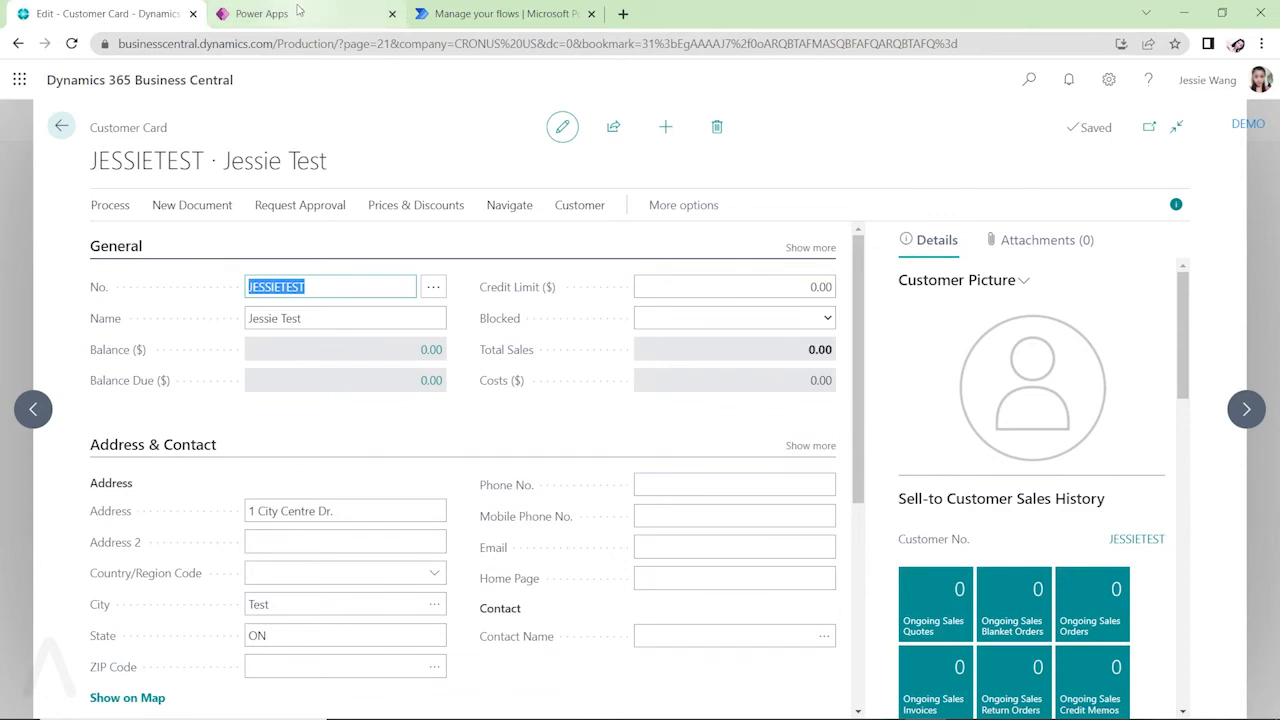
{"action": "left_click", "coordinate": [260, 13]}
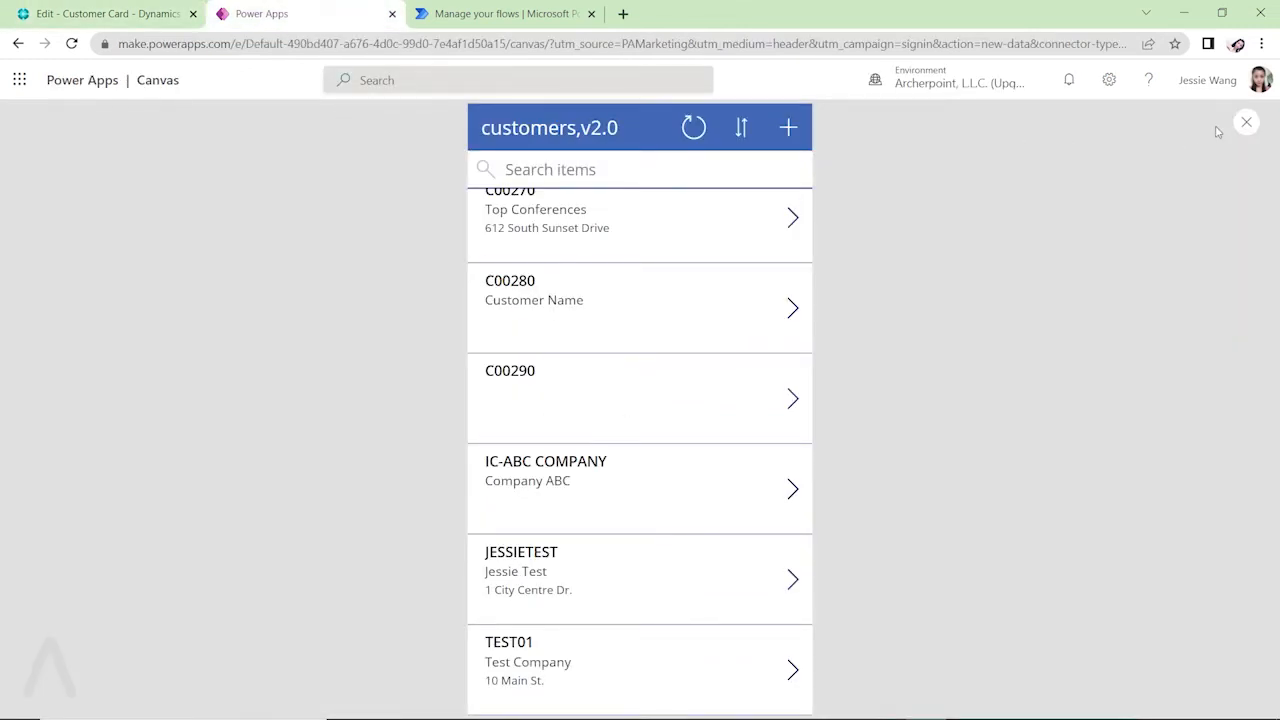
Close the app preview and open File > Save as
{"action": "left_click", "coordinate": [1246, 122]}
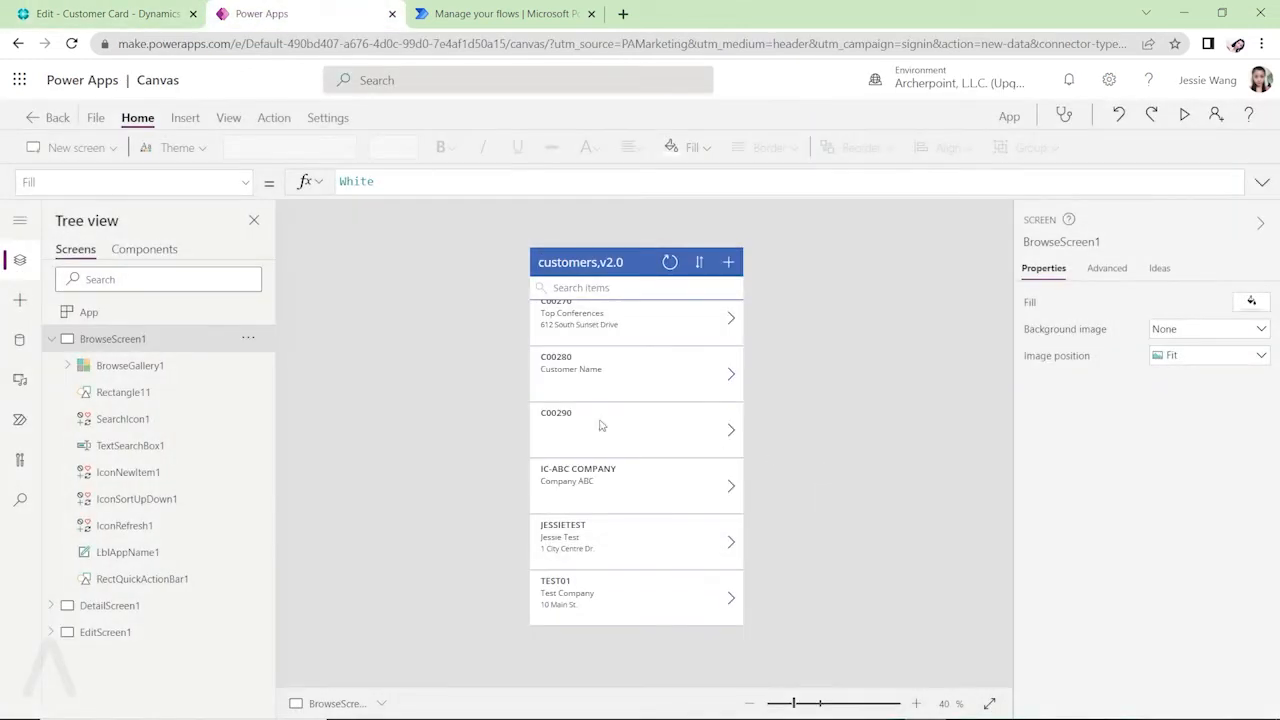
{"action": "left_click", "coordinate": [95, 117]}
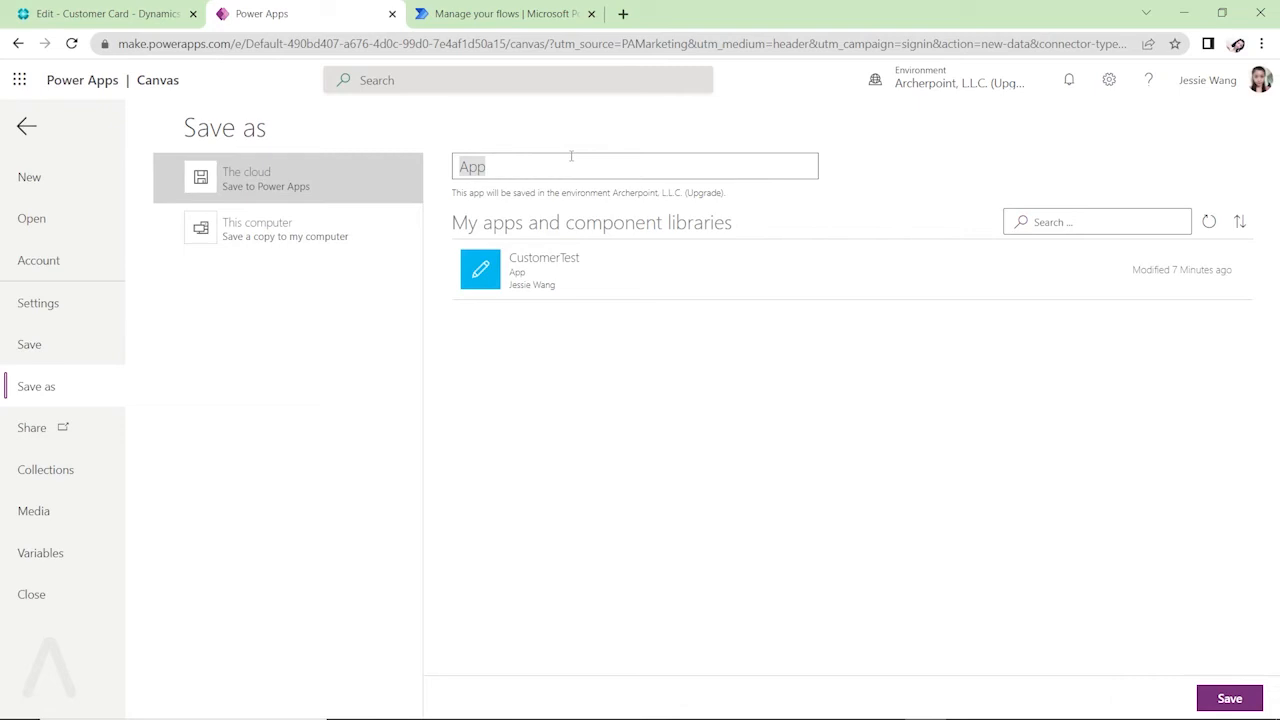
{"action": "mouse_move", "coordinate": [546, 161]}
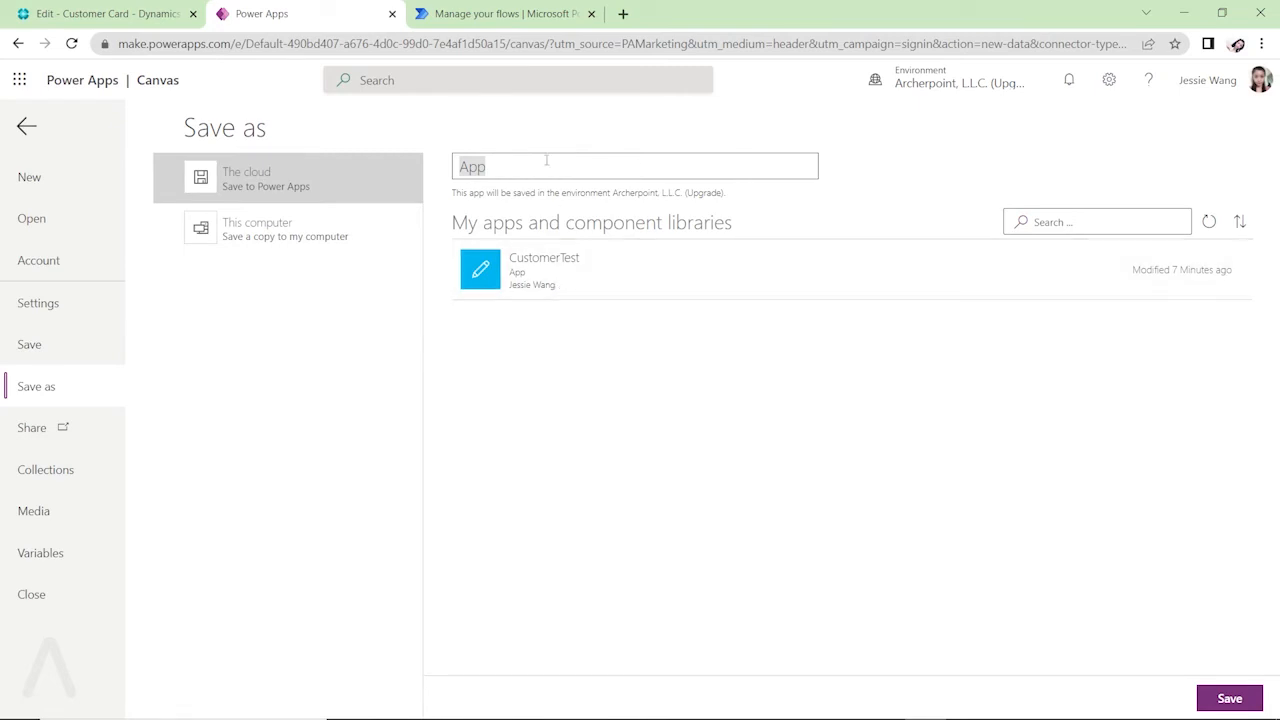
{"action": "mouse_move", "coordinate": [407, 202]}
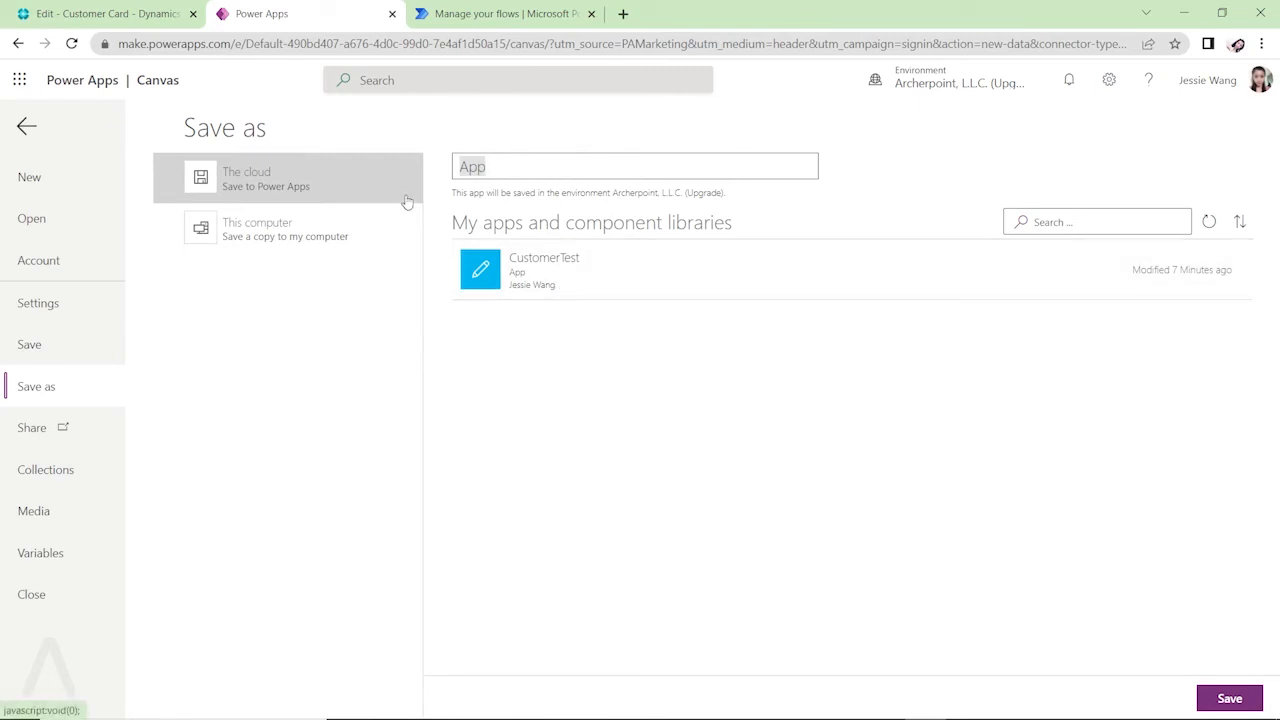
Save the app to the cloud under the name 'Customer Test2'
{"action": "type", "text": "Customer Test"}
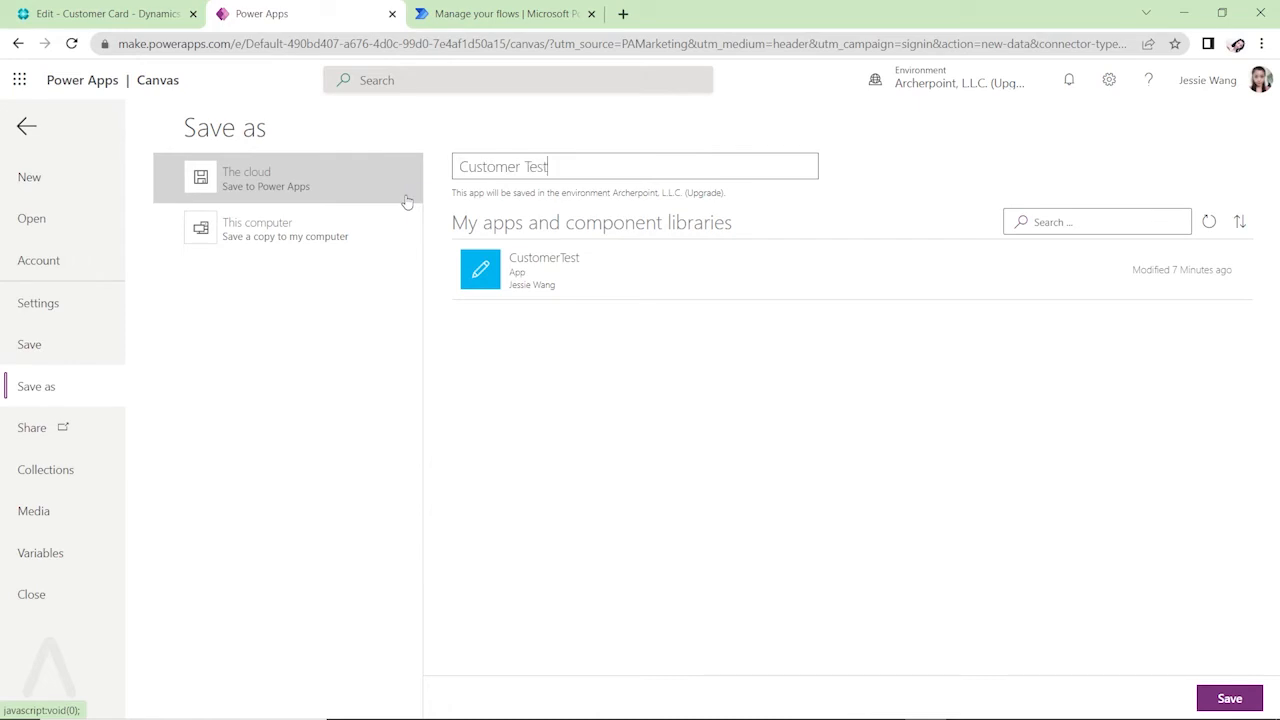
{"action": "type", "text": "2"}
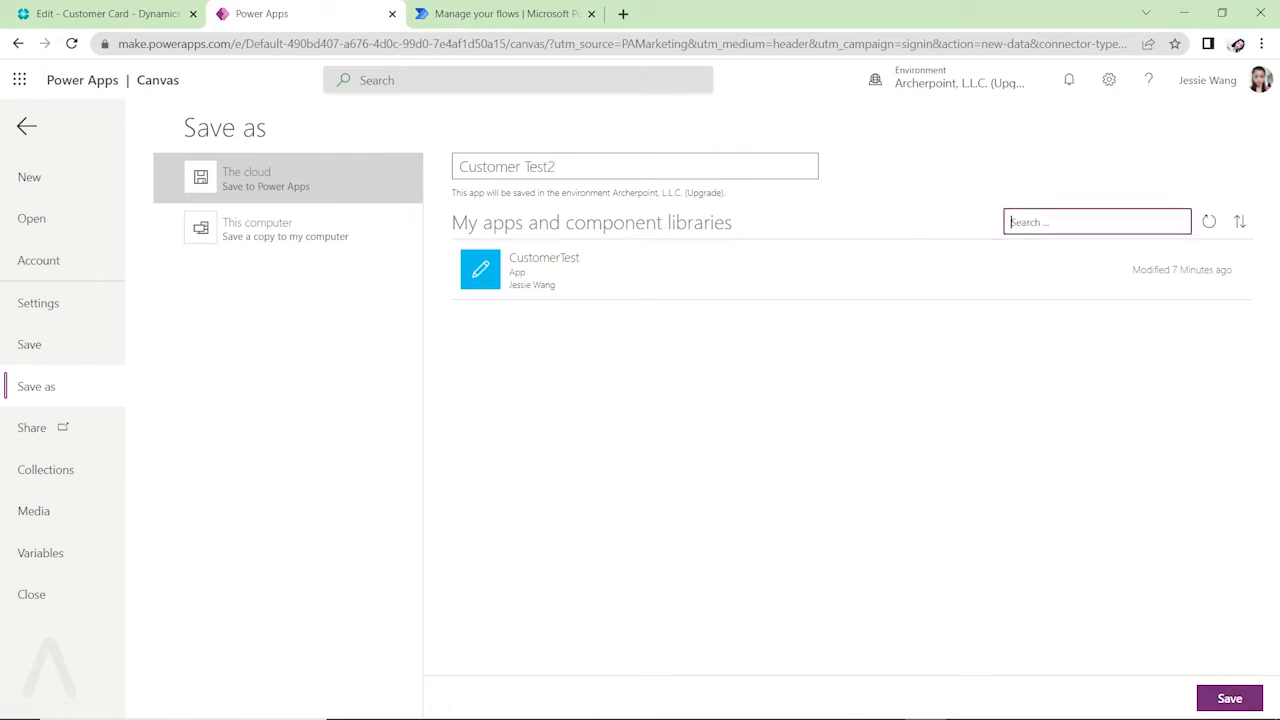
{"action": "left_click", "coordinate": [1229, 698]}
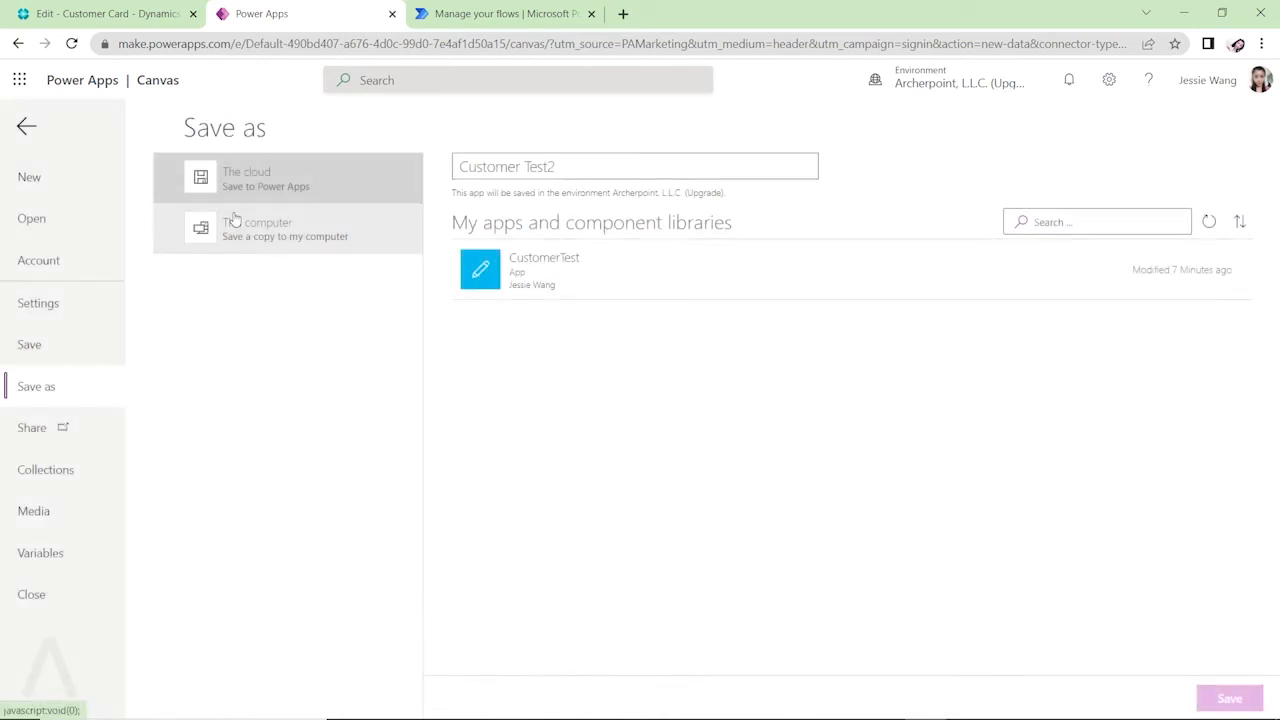
{"action": "left_click", "coordinate": [1229, 698]}
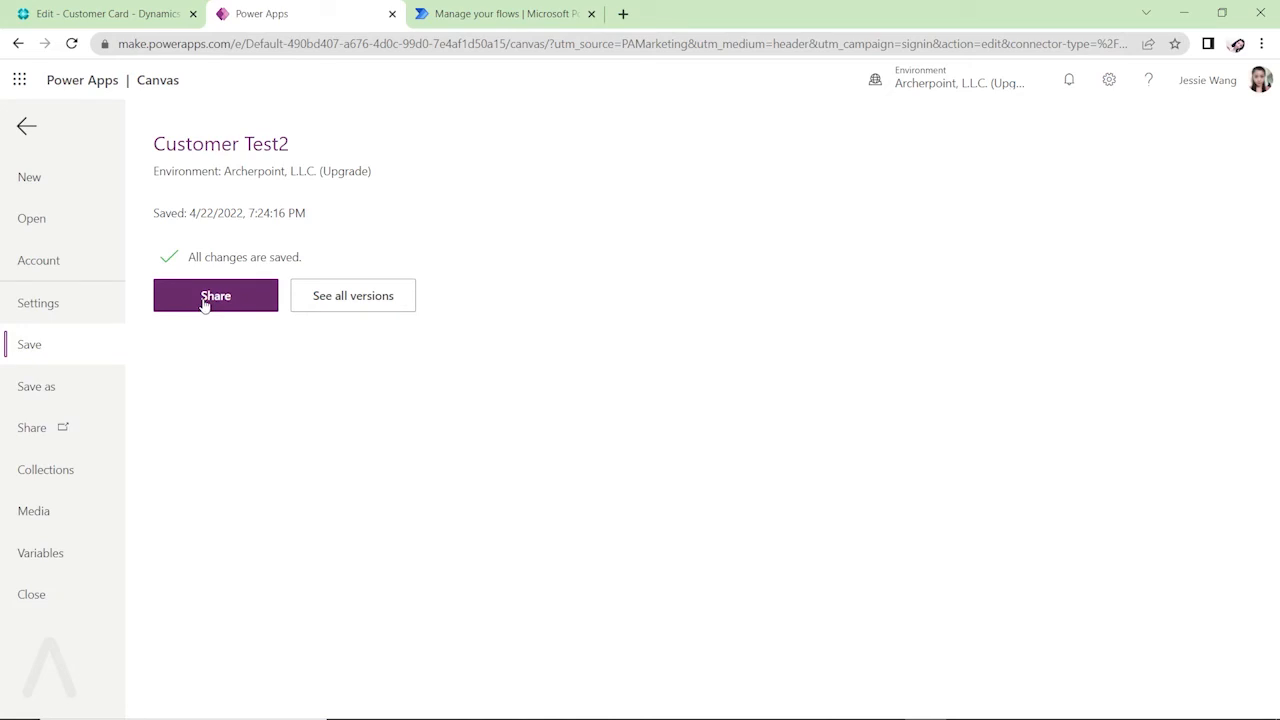
Start sharing Customer Test2, then return to the JESSIETEST card in Business Central
{"action": "left_click", "coordinate": [215, 295]}
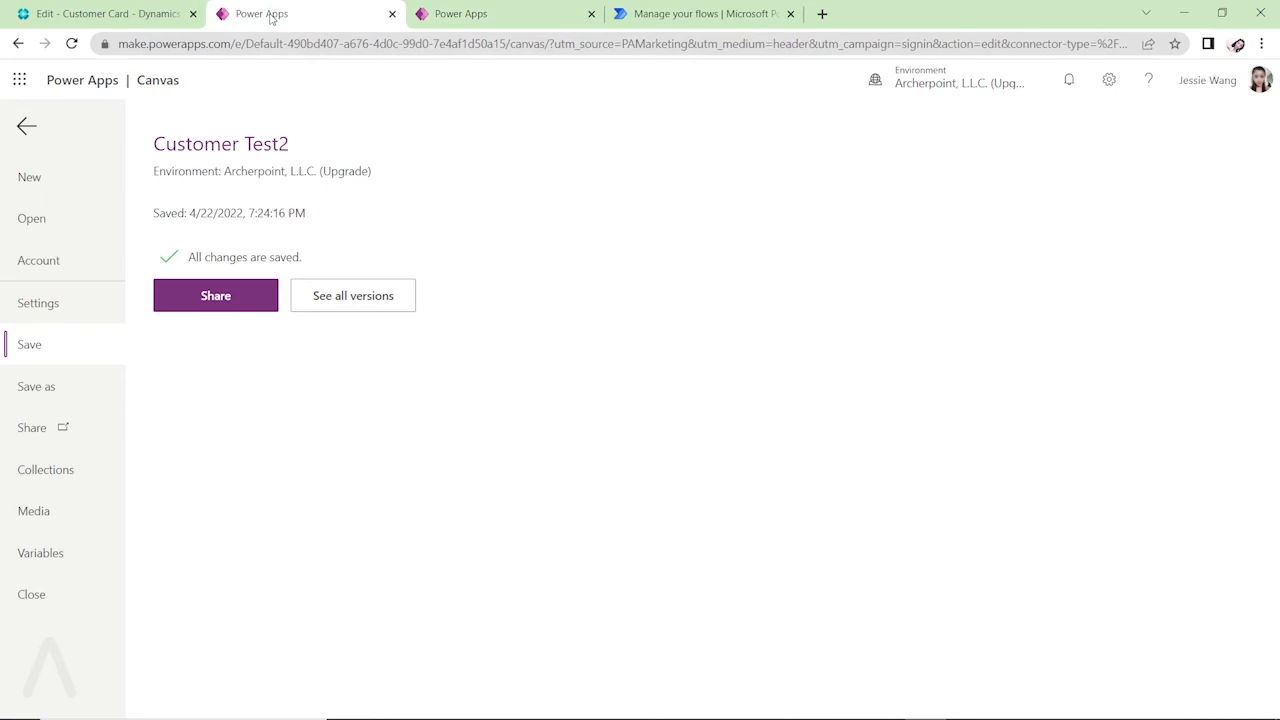
{"action": "left_click", "coordinate": [100, 13]}
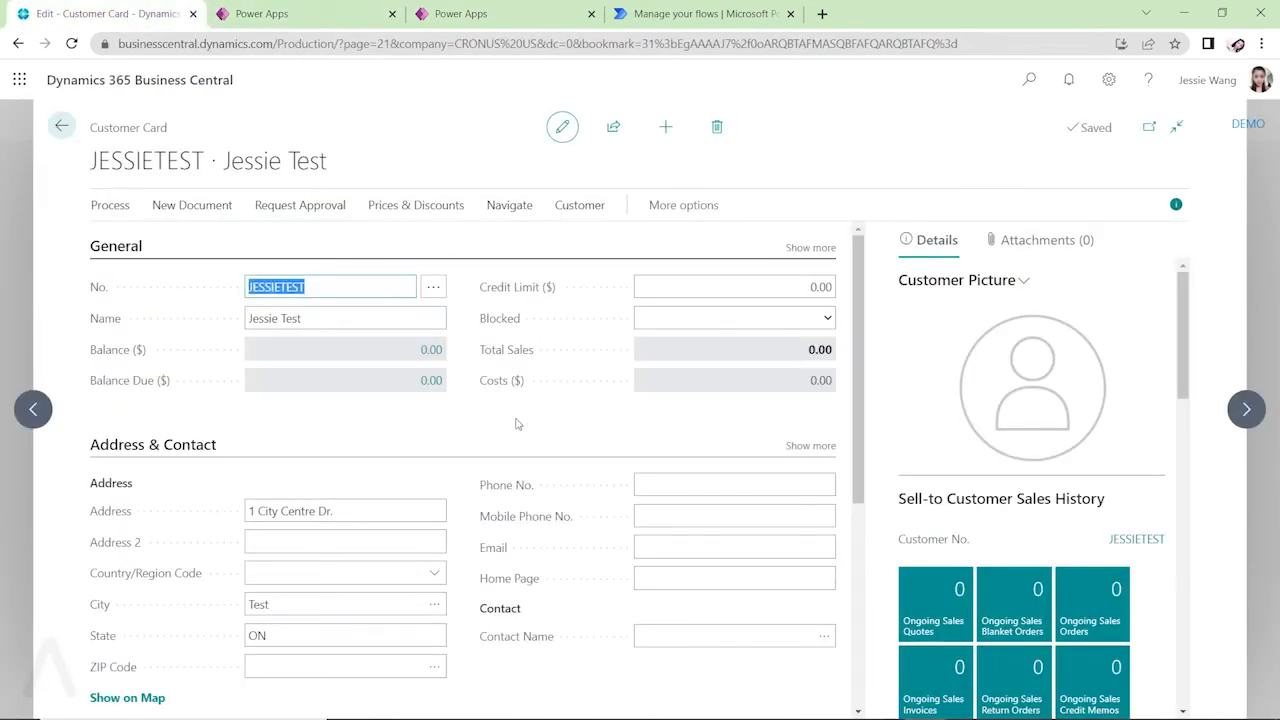
{"action": "mouse_move", "coordinate": [530, 429]}
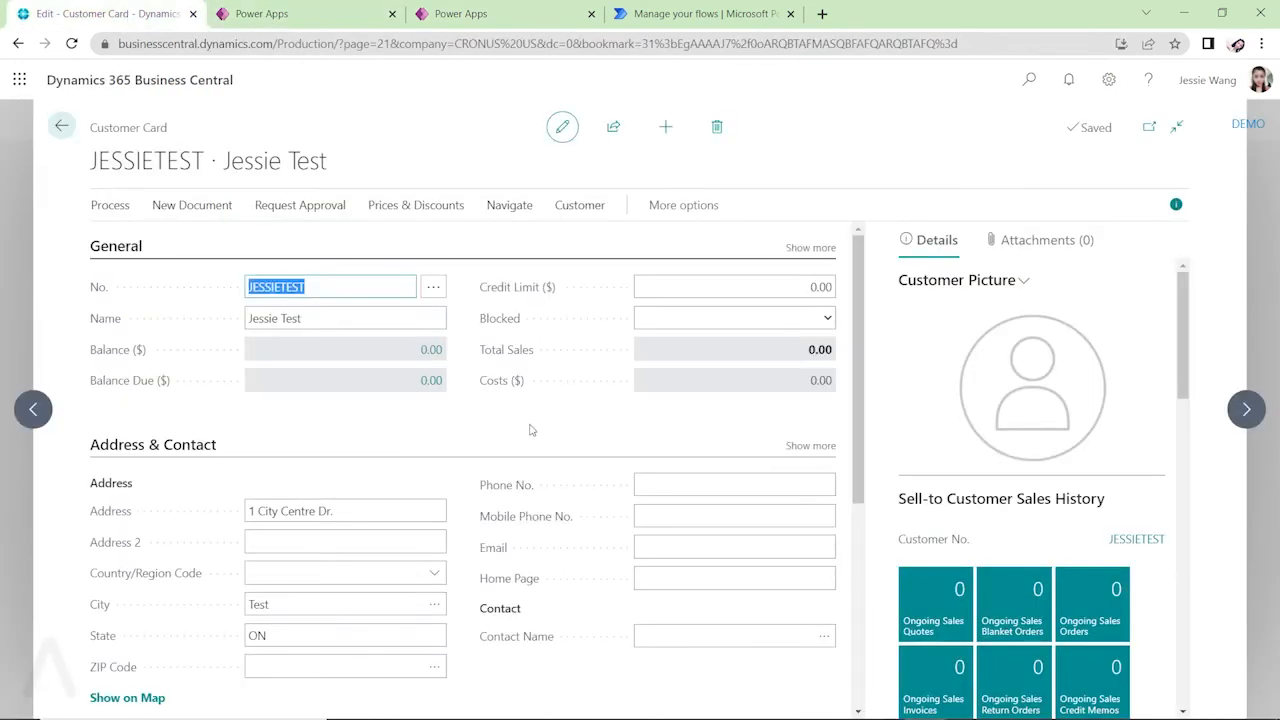